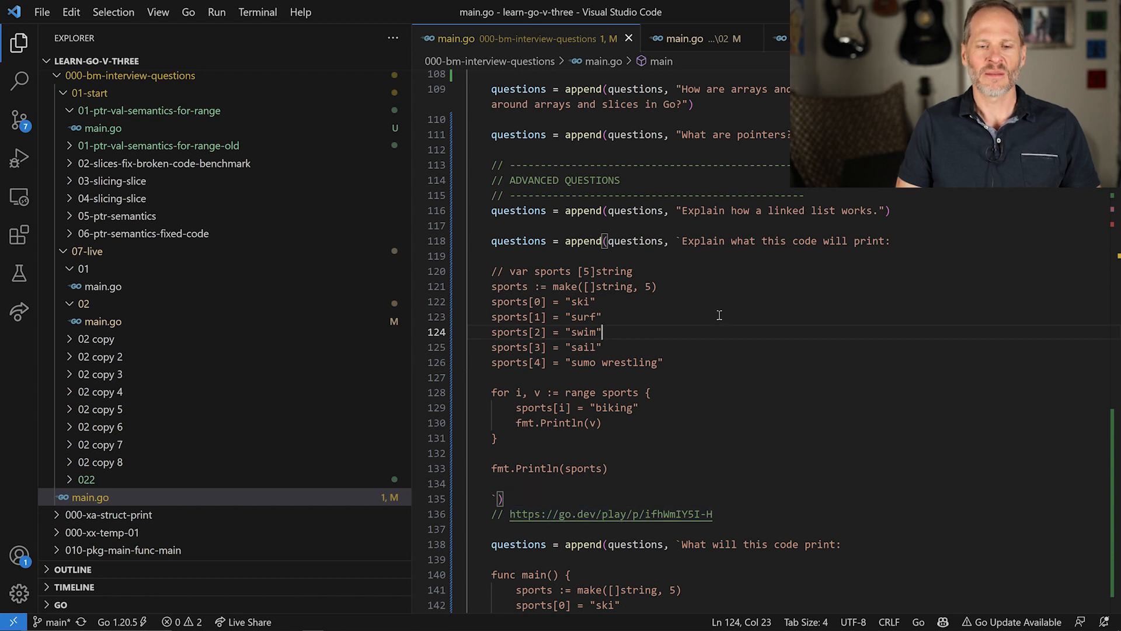
Switch from VS Code to the Chrome window showing the learn-to-code-go-version-03 repository.
{"action": "key", "text": "alt+tab"}
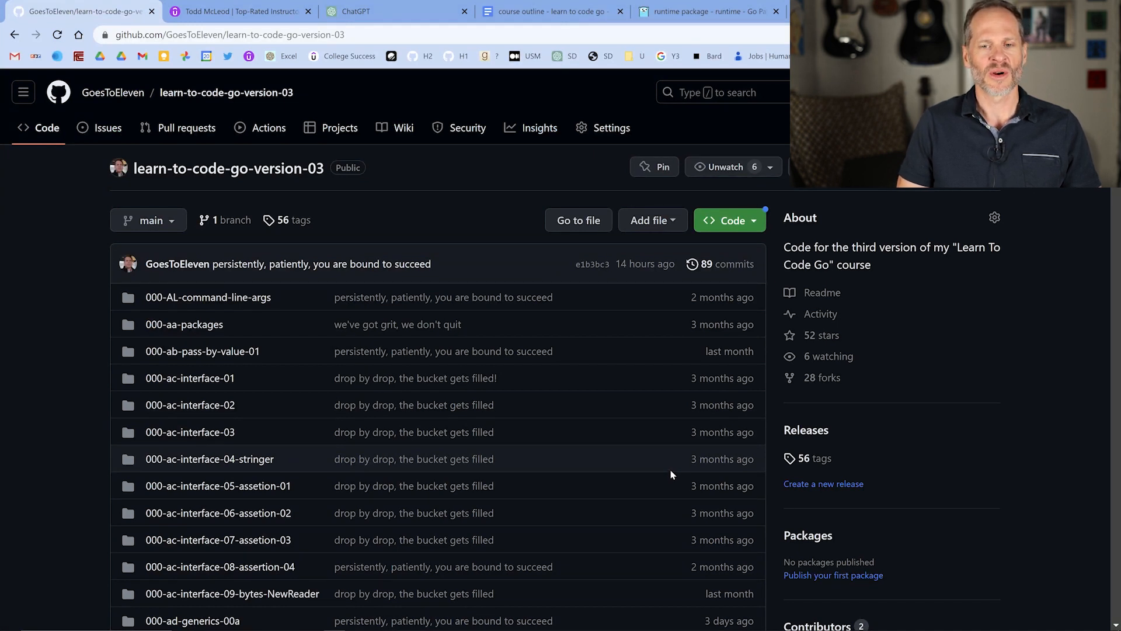
{"action": "mouse_move", "coordinate": [82, 111]}
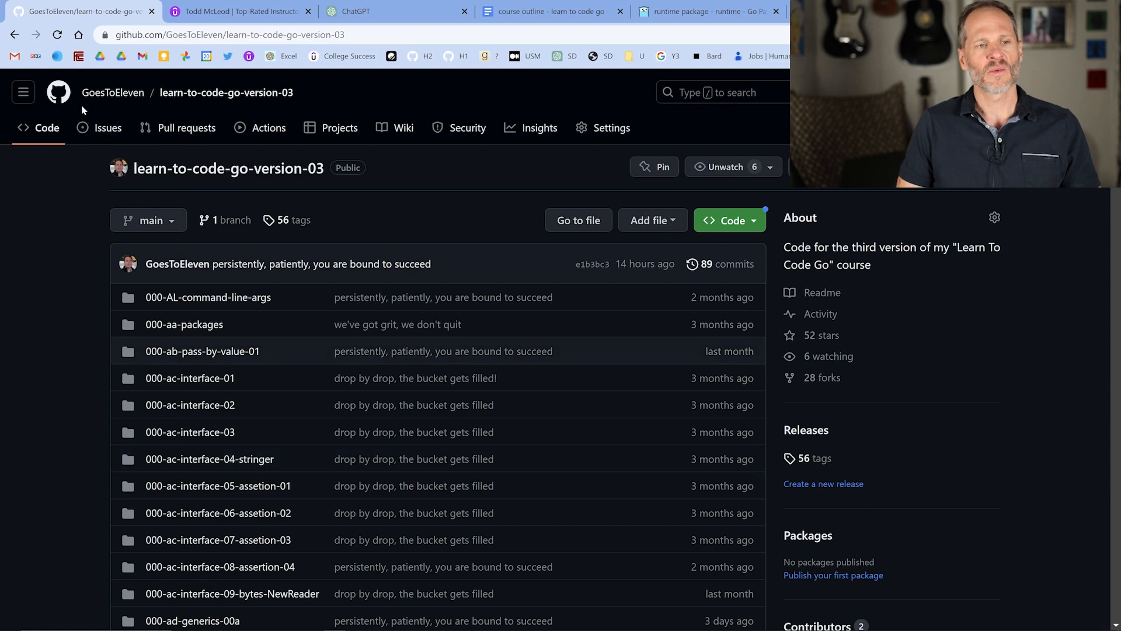
{"action": "mouse_move", "coordinate": [226, 92]}
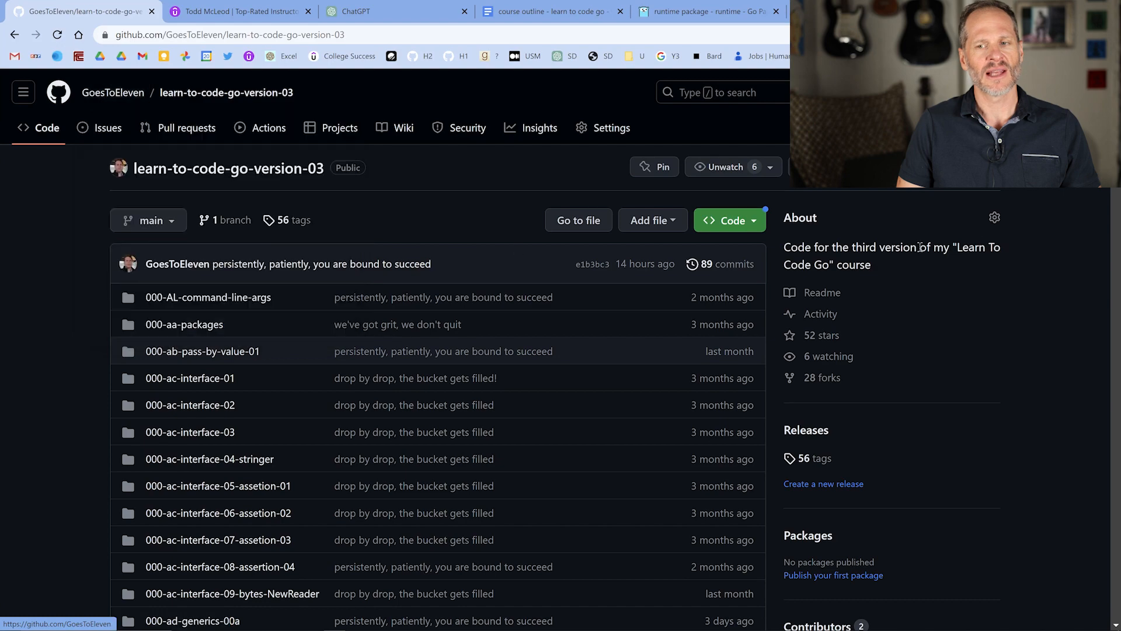
Scroll the repository folder list and briefly visit the instructor's Udemy profile.
{"action": "scroll", "scroll_direction": "down", "scroll_amount": 3}
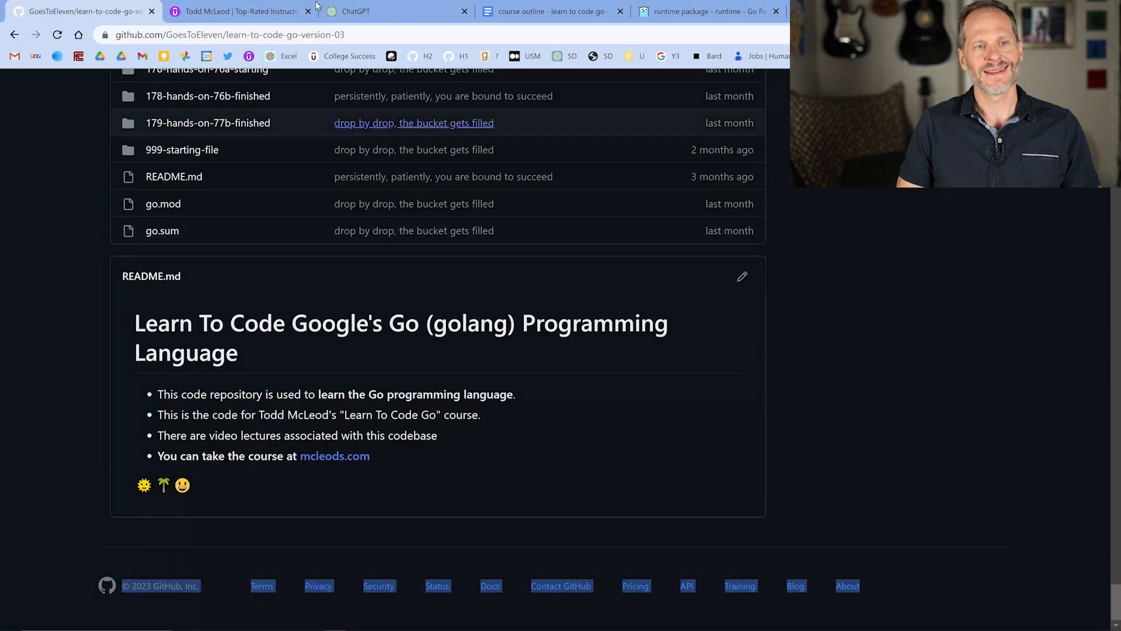
{"action": "left_click", "coordinate": [236, 11]}
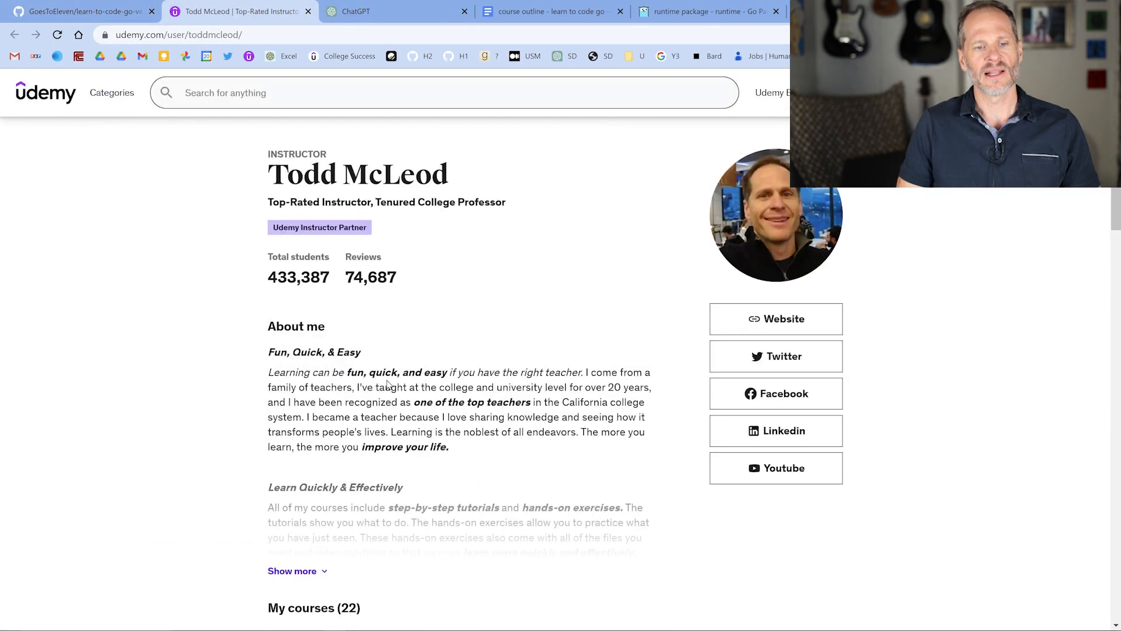
{"action": "left_click", "coordinate": [83, 11]}
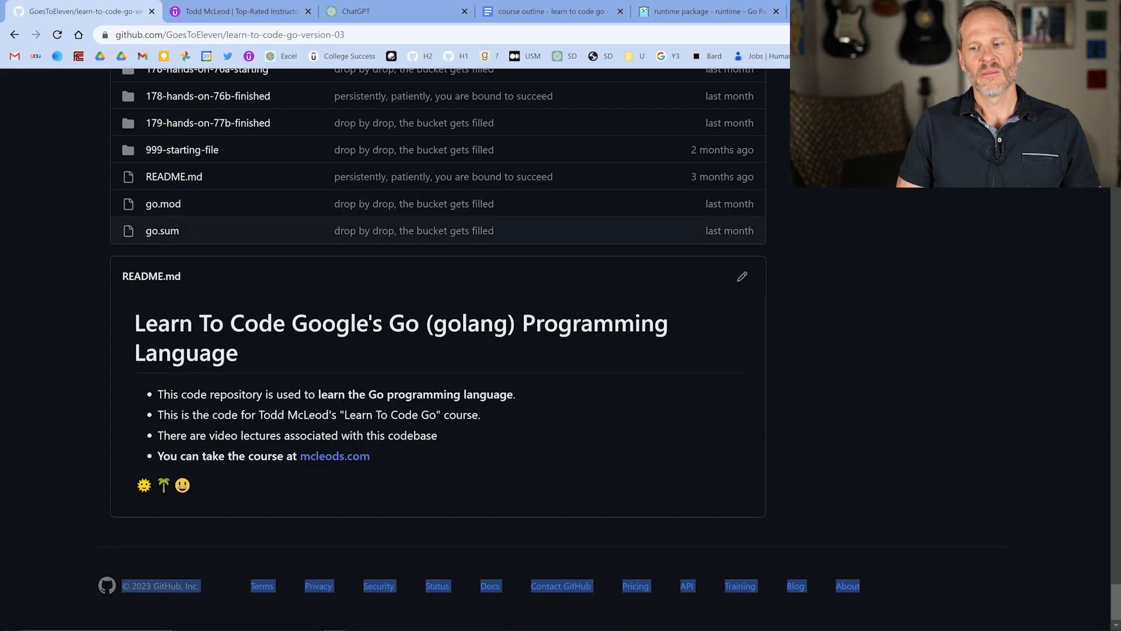
{"action": "scroll", "scroll_direction": "up", "scroll_amount": 3}
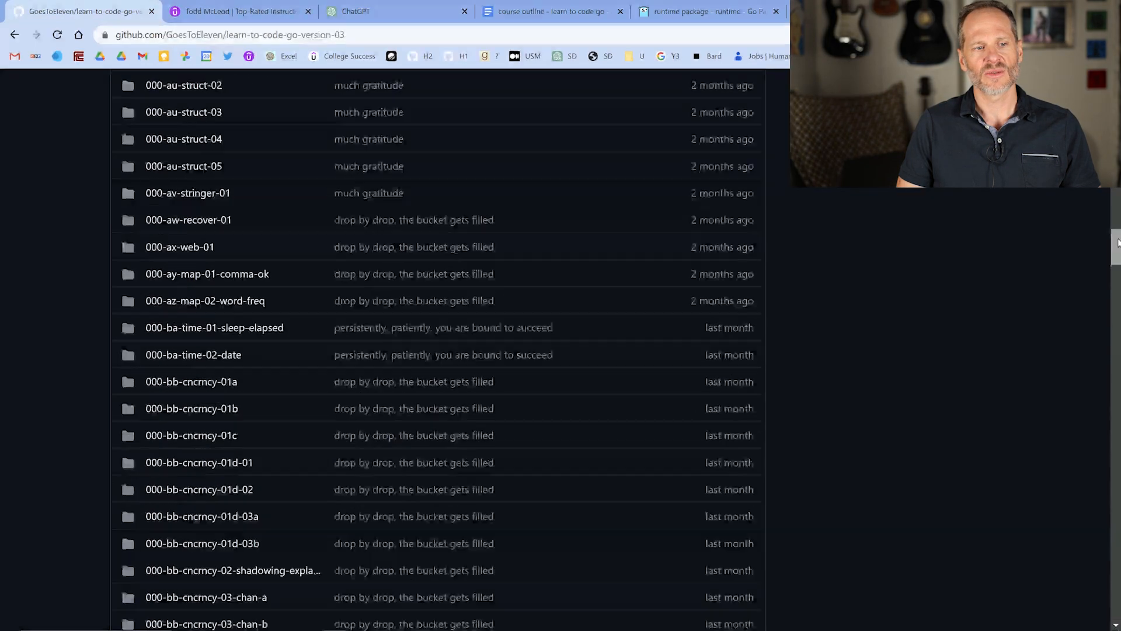
{"action": "scroll", "scroll_direction": "down", "scroll_amount": 3}
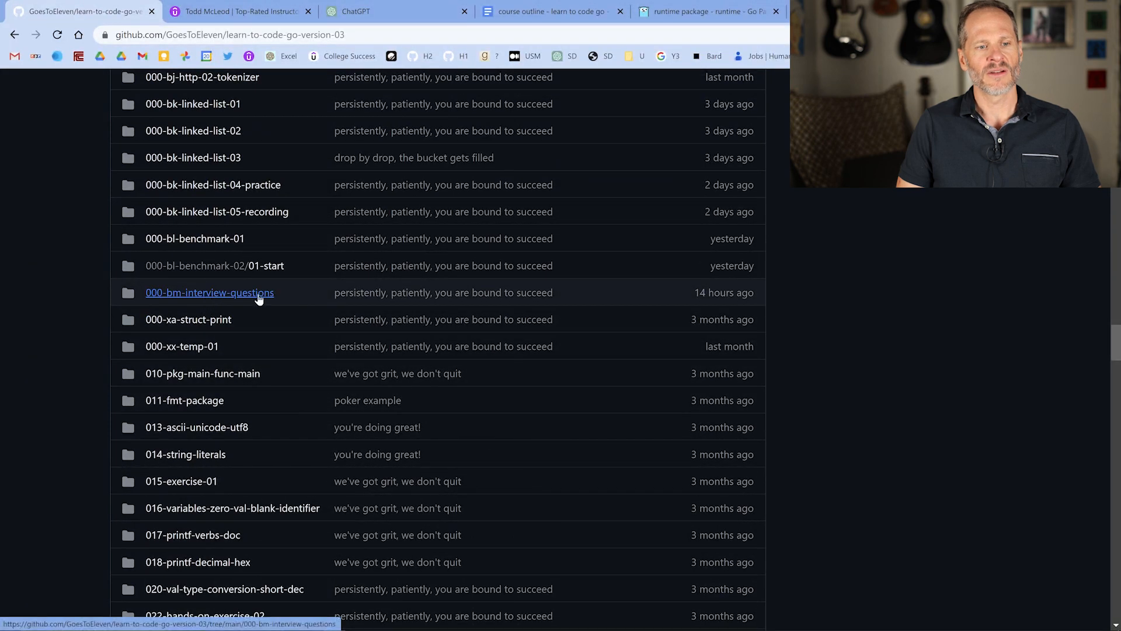
{"action": "mouse_move", "coordinate": [277, 299]}
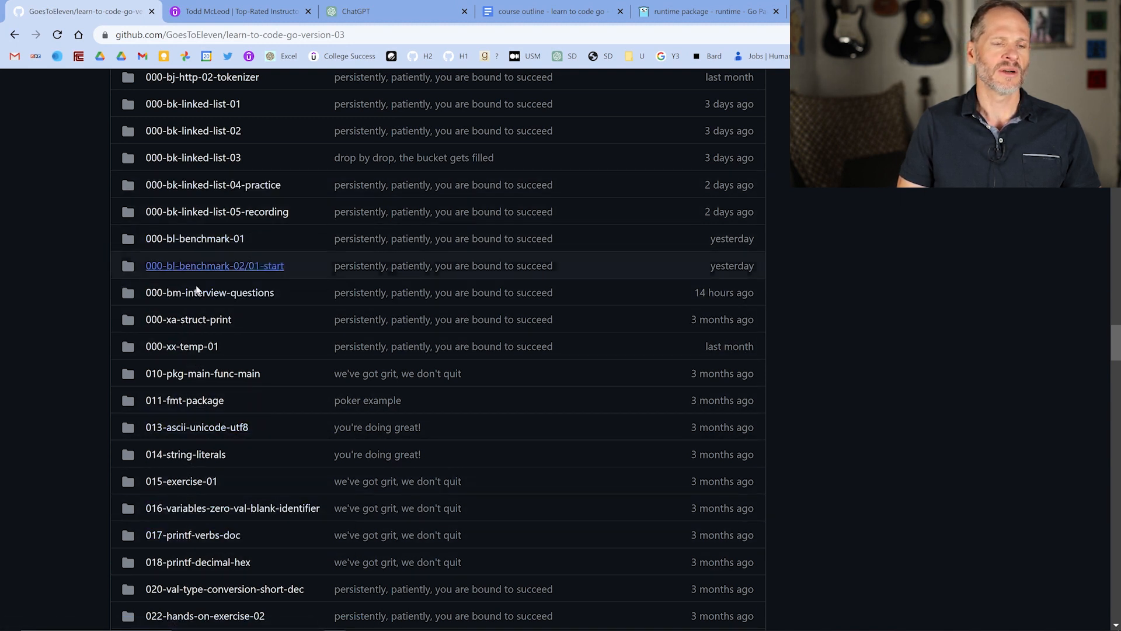
{"action": "mouse_move", "coordinate": [194, 238]}
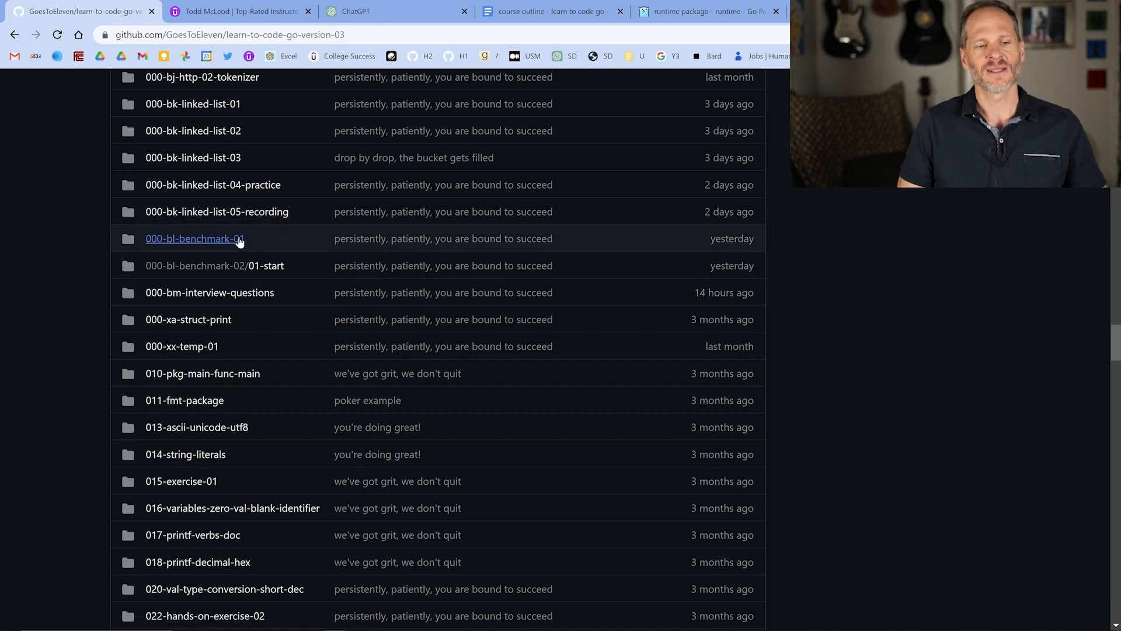
Show the course outline document and the ChatGPT conversation about for-range copies.
{"action": "key", "text": "alt+tab"}
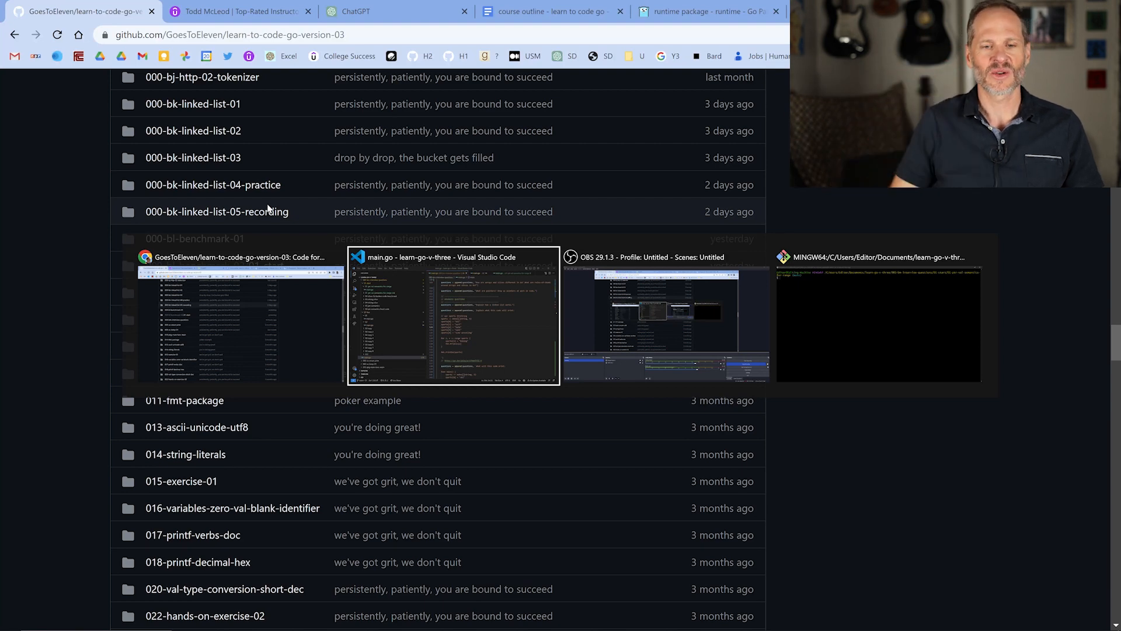
{"action": "left_click", "coordinate": [551, 11]}
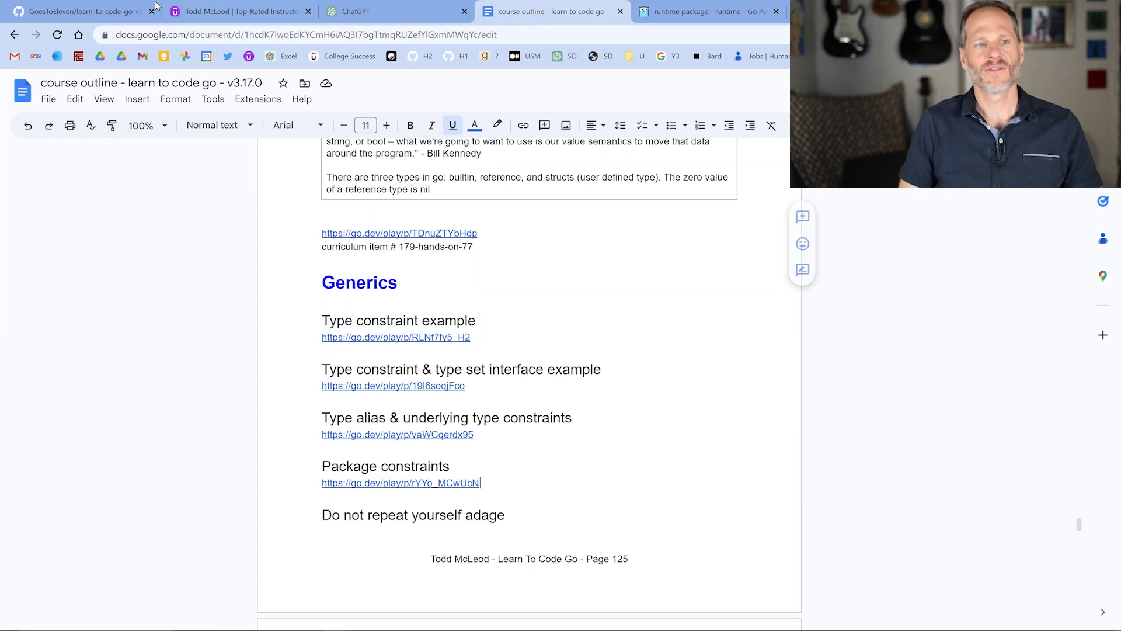
{"action": "left_click", "coordinate": [393, 10]}
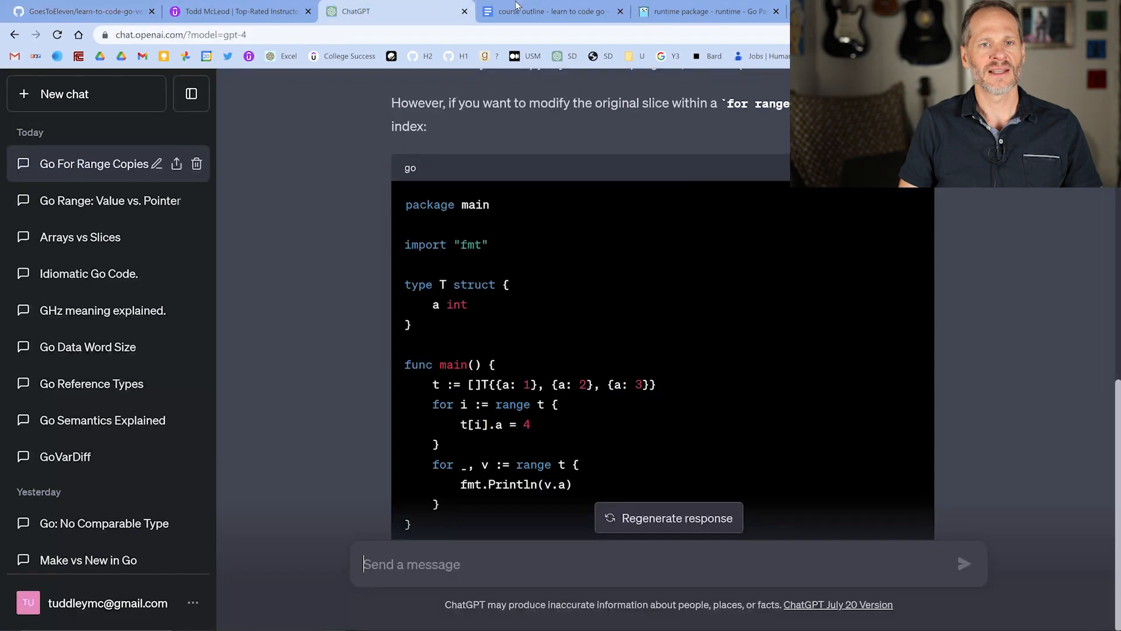
{"action": "left_click", "coordinate": [551, 10]}
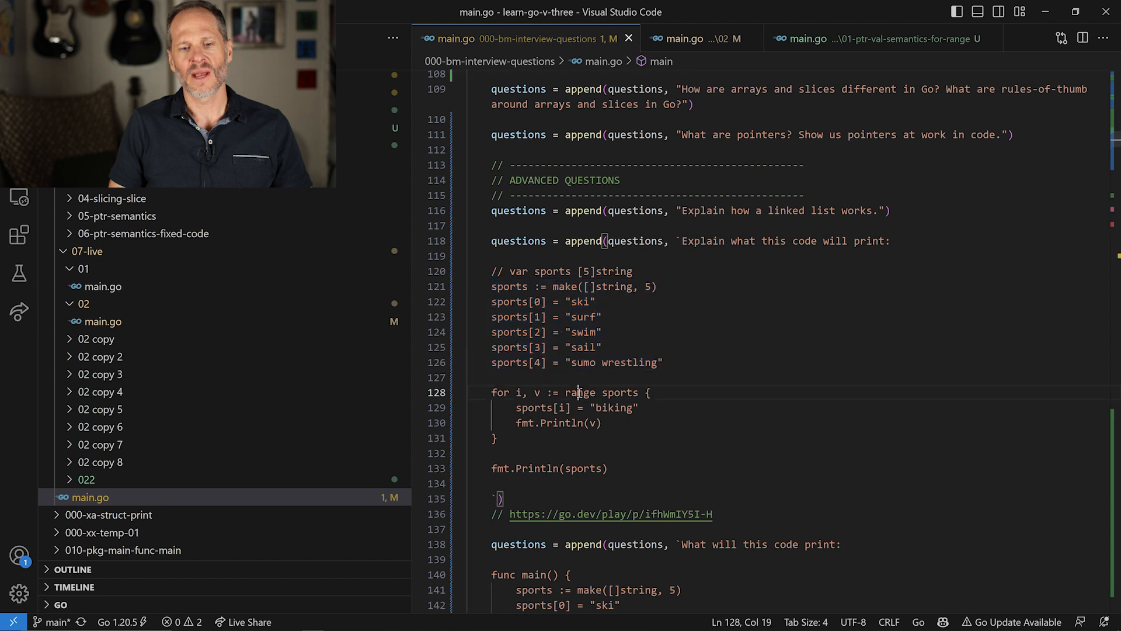
{"action": "mouse_move", "coordinate": [627, 454]}
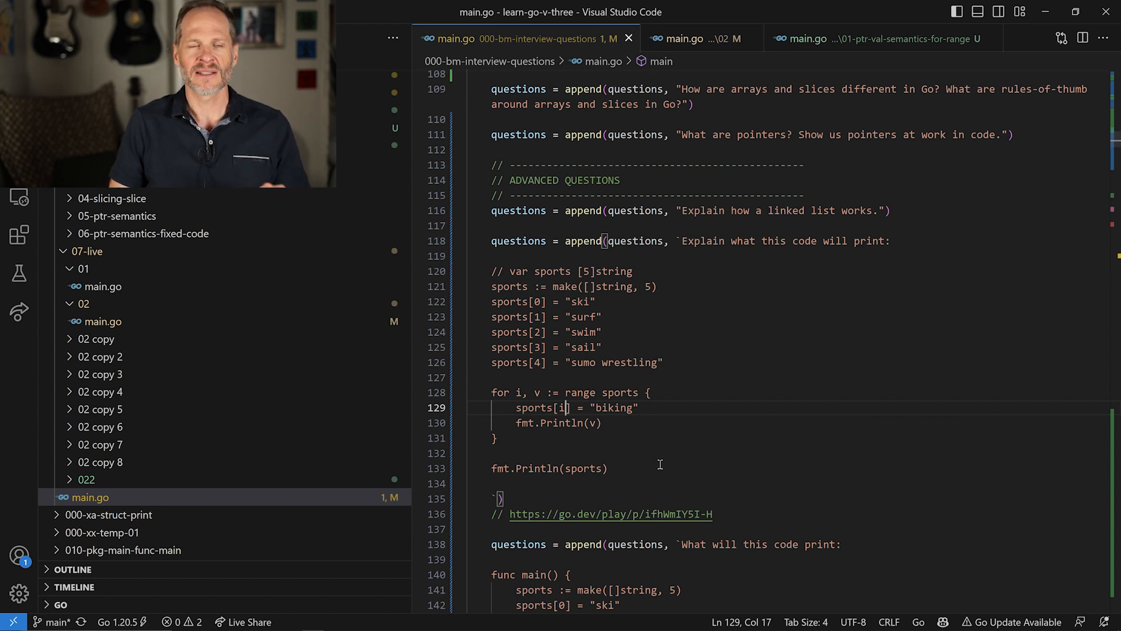
{"action": "mouse_move", "coordinate": [658, 460]}
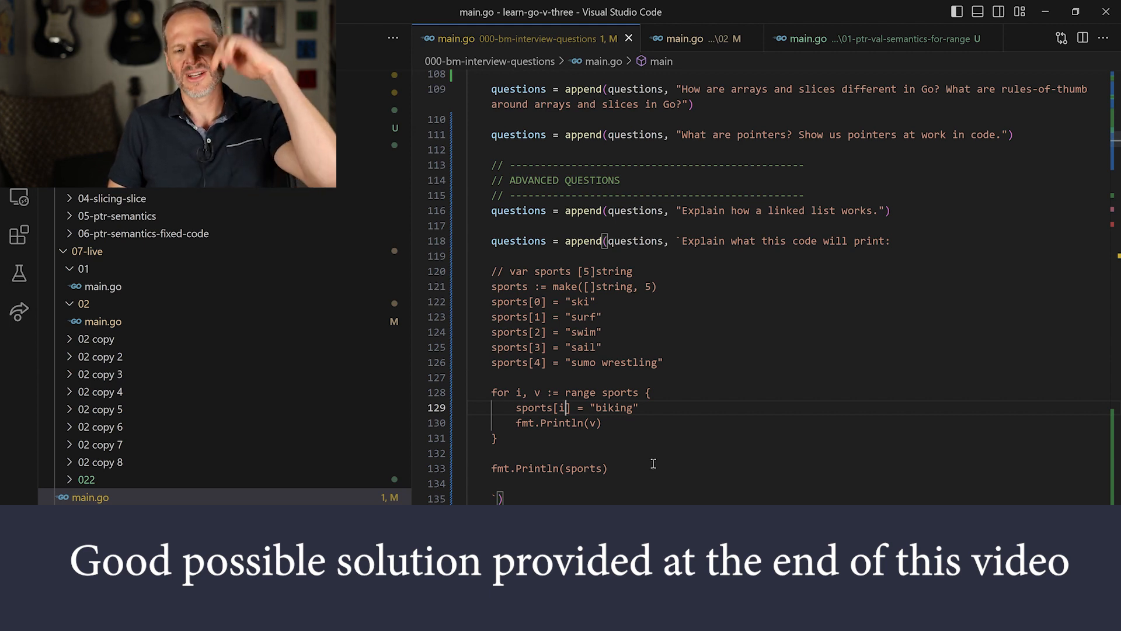
{"action": "mouse_move", "coordinate": [649, 463]}
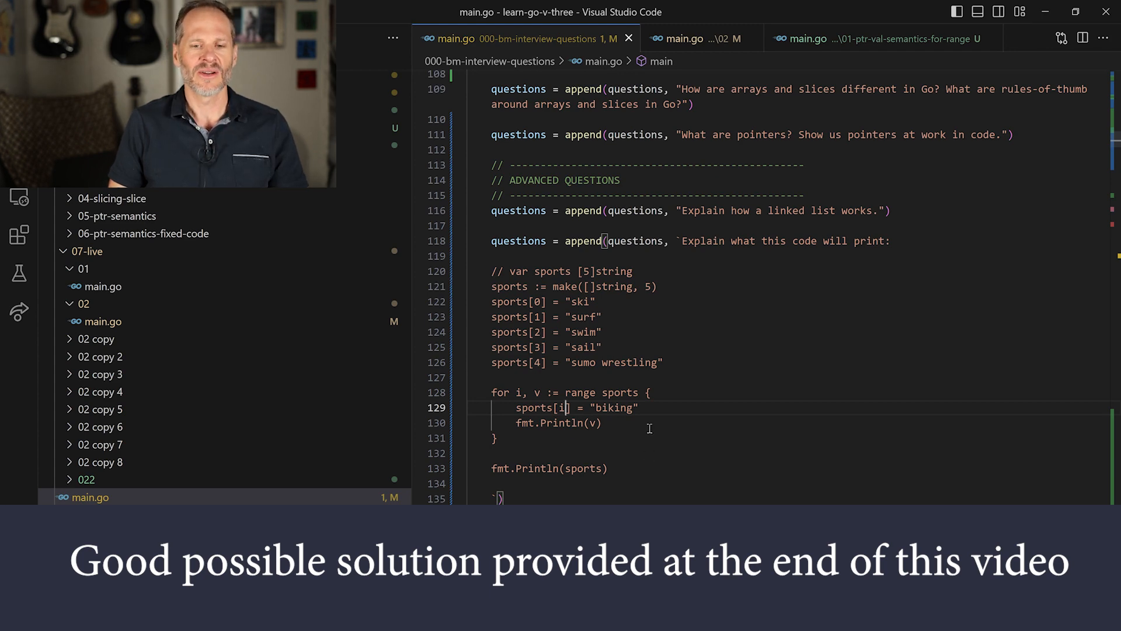
Review the sports for-range question on lines 120–133 of main.go, then switch to Chrome.
{"action": "key", "text": "Alt+Tab"}
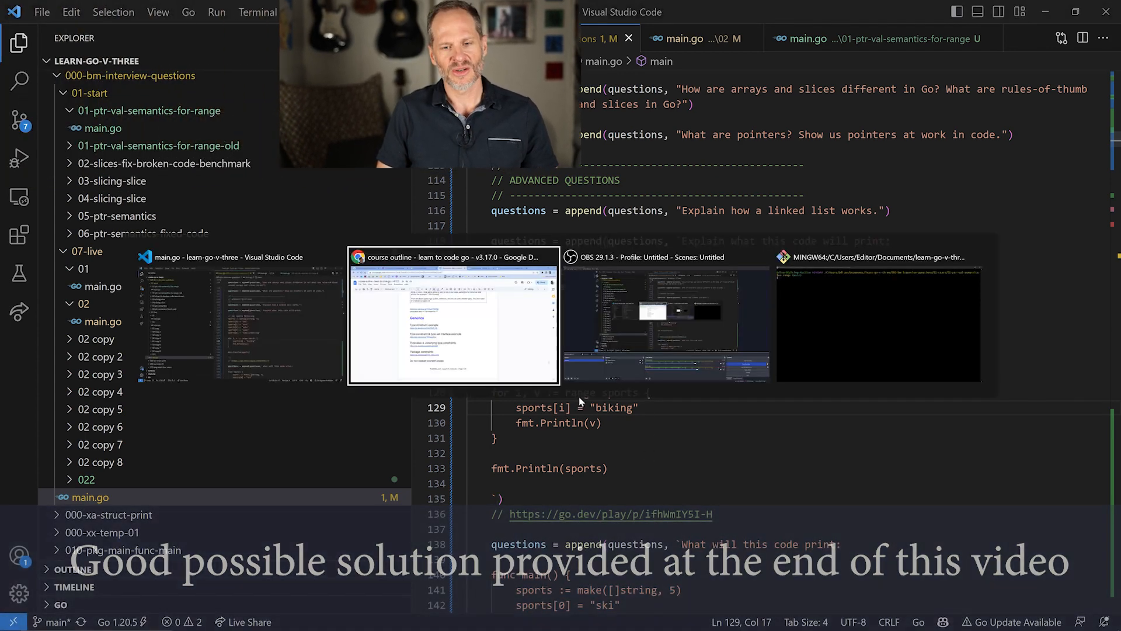
In the Playground, highlight the biking assignment and the v printed inside the loop.
{"action": "left_click", "coordinate": [452, 318]}
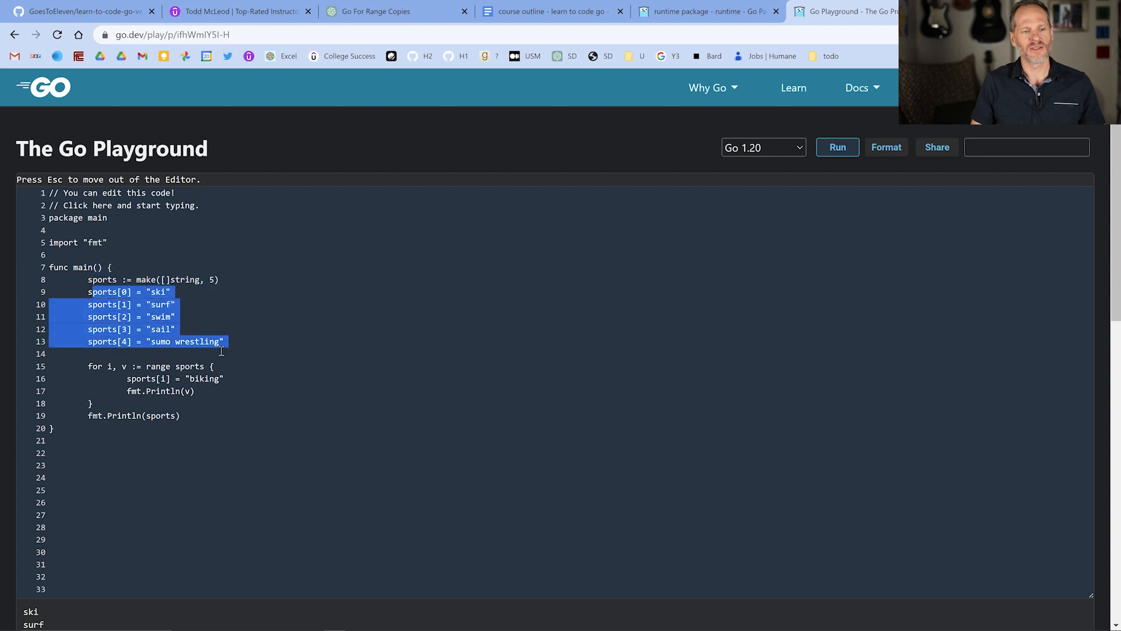
{"action": "left_click", "coordinate": [183, 365]}
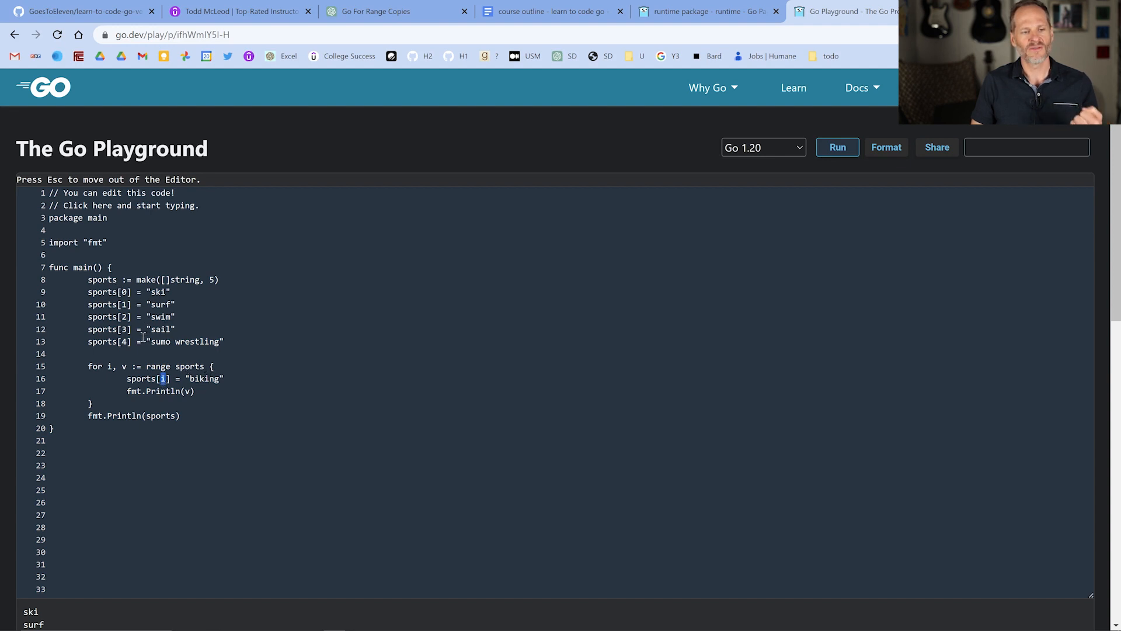
{"action": "double_click", "coordinate": [204, 379]}
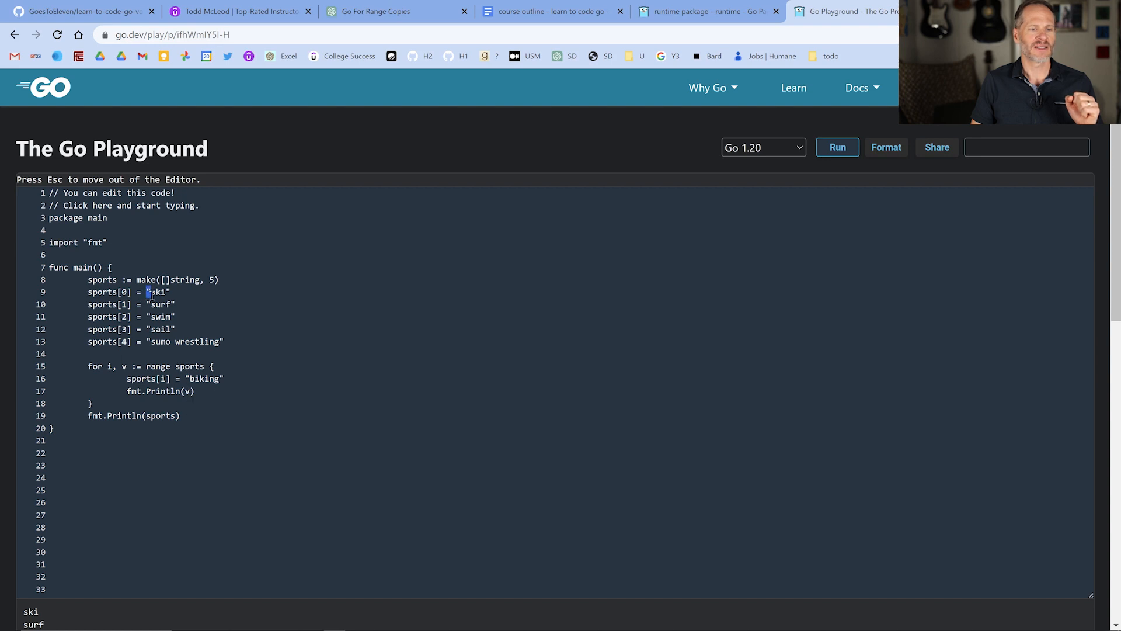
{"action": "mouse_move", "coordinate": [210, 357]}
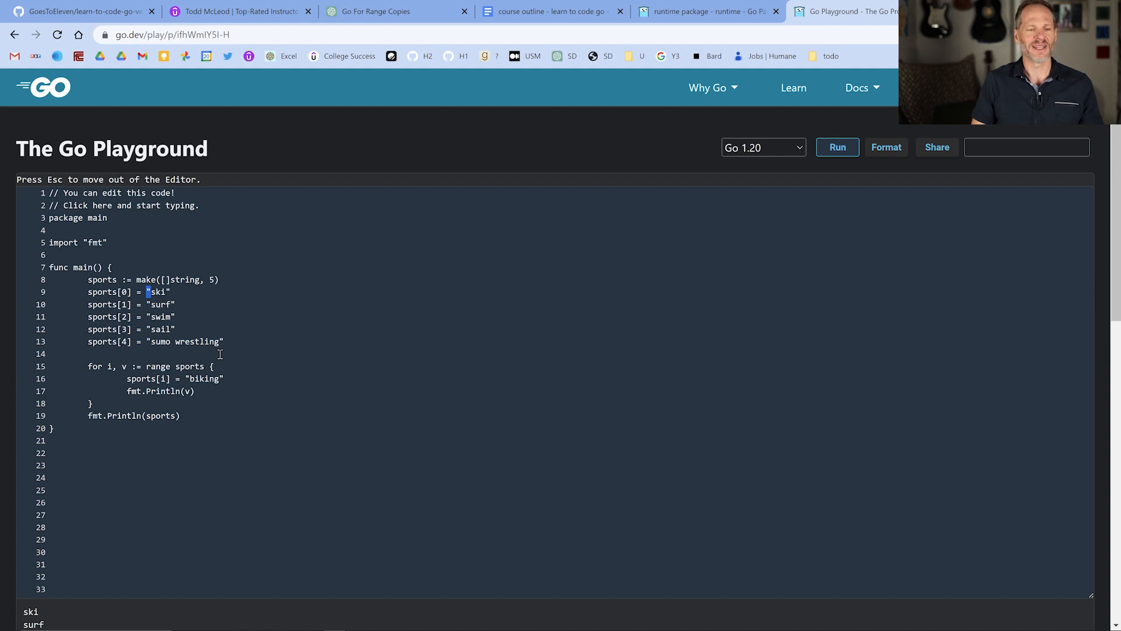
{"action": "mouse_move", "coordinate": [219, 356]}
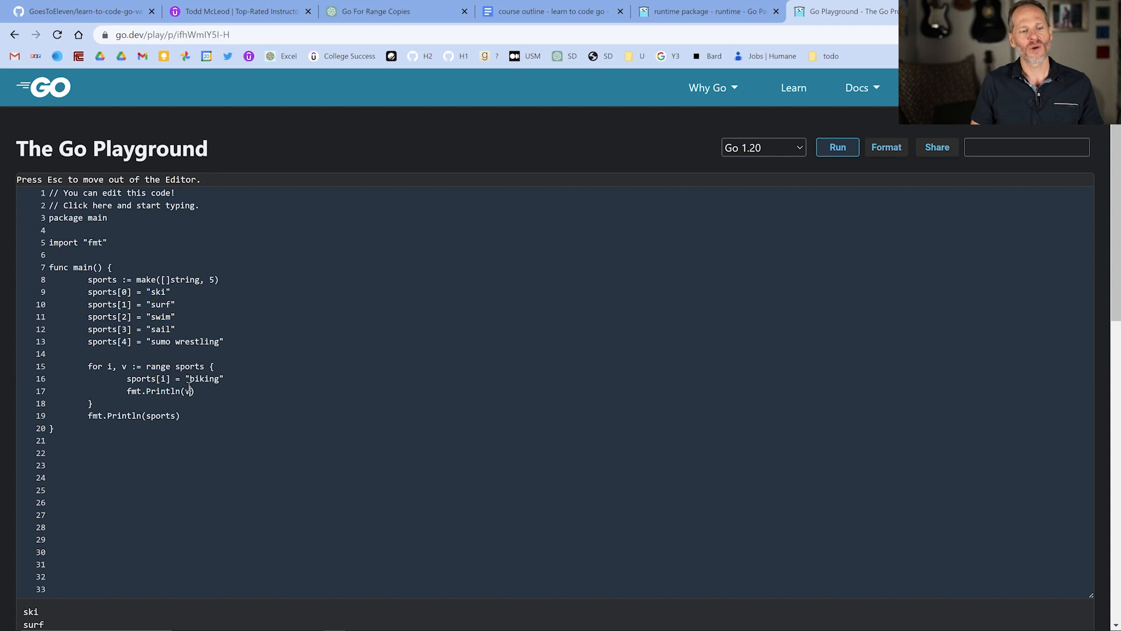
{"action": "double_click", "coordinate": [187, 391]}
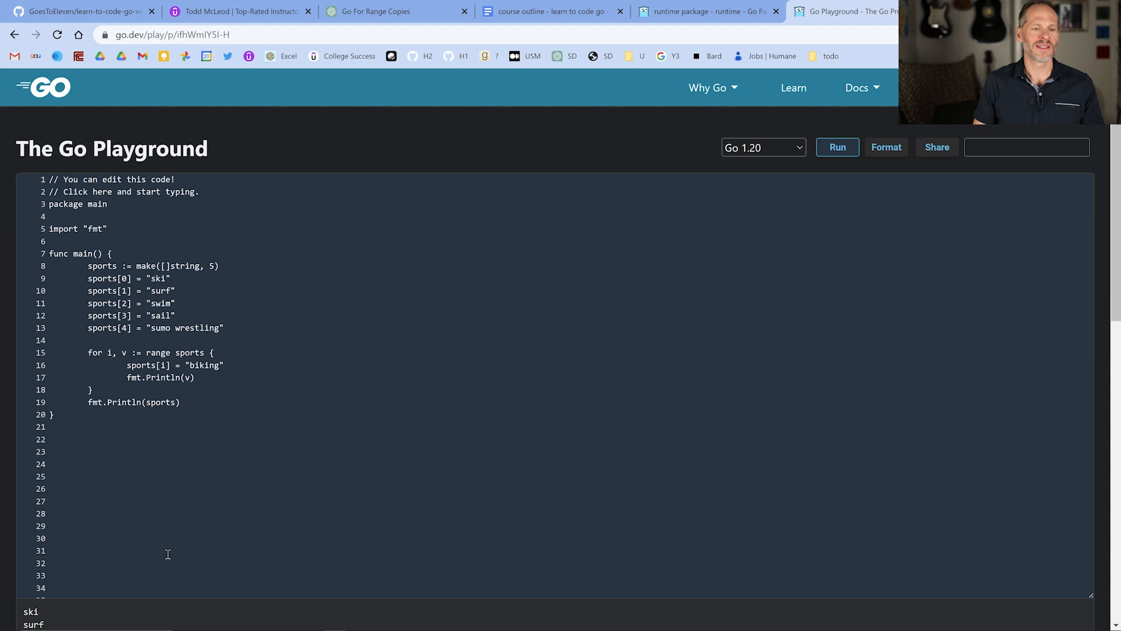
{"action": "mouse_move", "coordinate": [141, 398]}
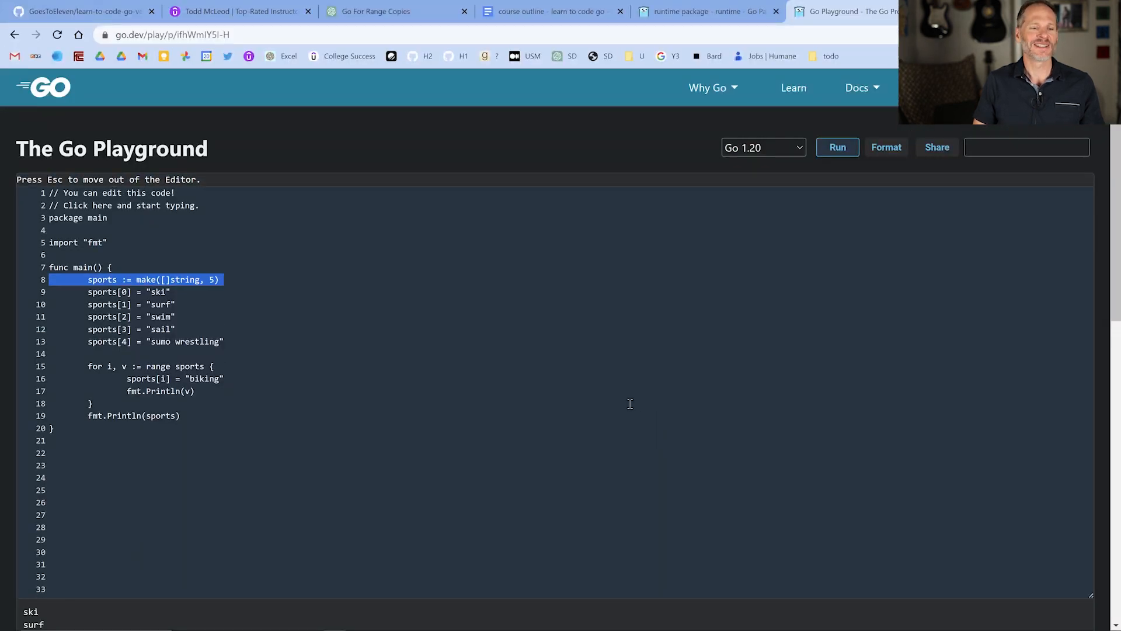
{"action": "mouse_move", "coordinate": [251, 379]}
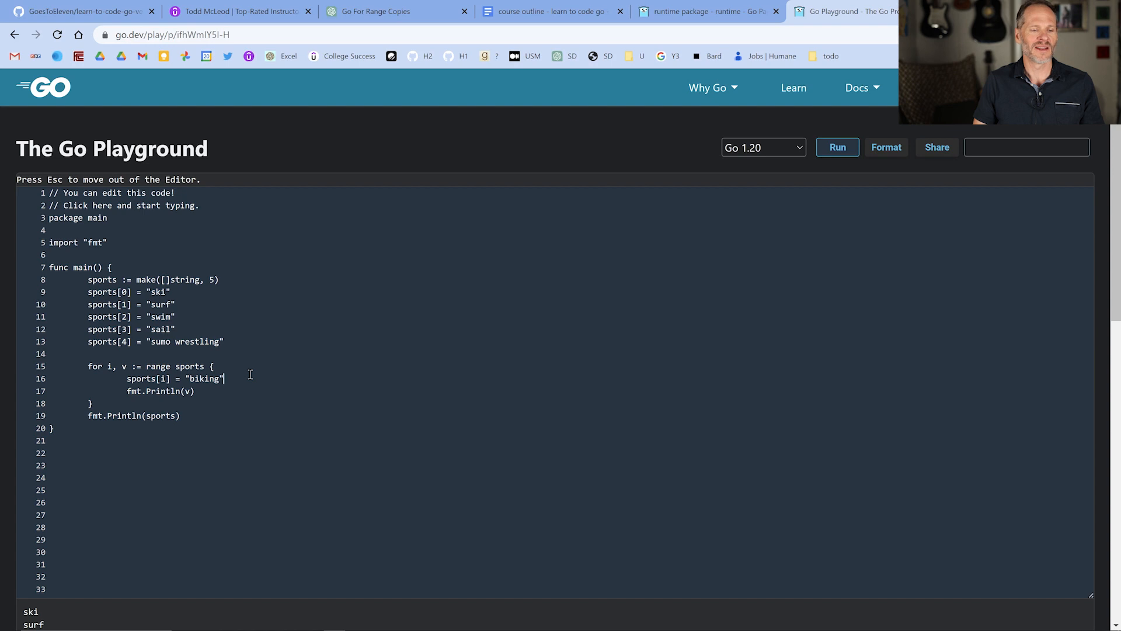
Select the biking string, loop lines and sports range expression while explaining the puzzle.
{"action": "double_click", "coordinate": [204, 379]}
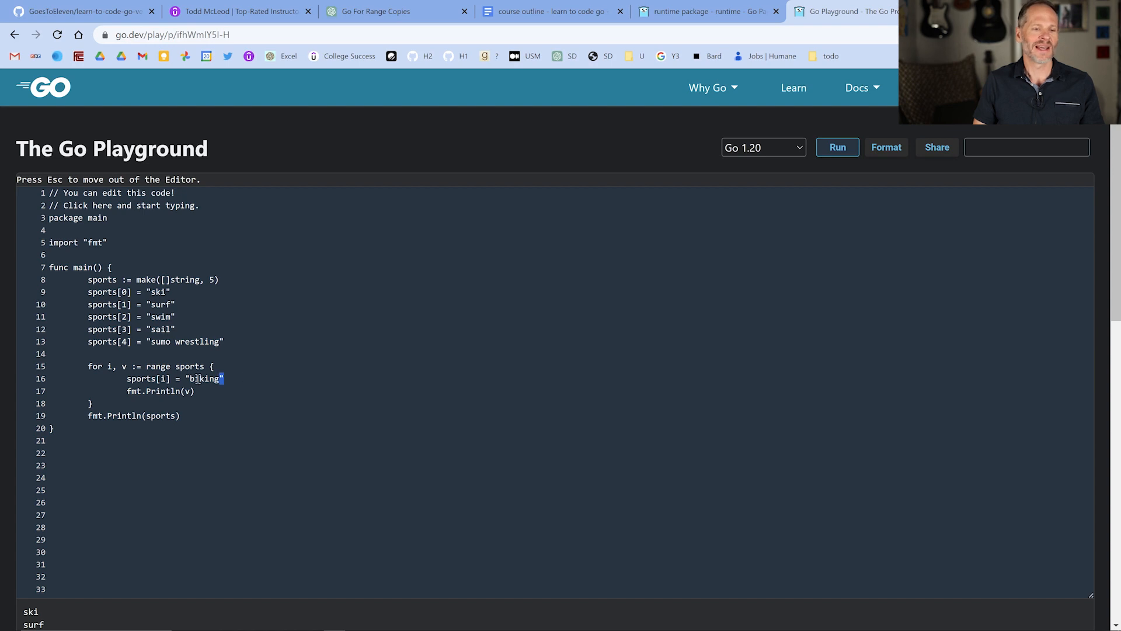
{"action": "left_click_drag", "start_coordinate": [224, 379], "coordinate": [171, 391]}
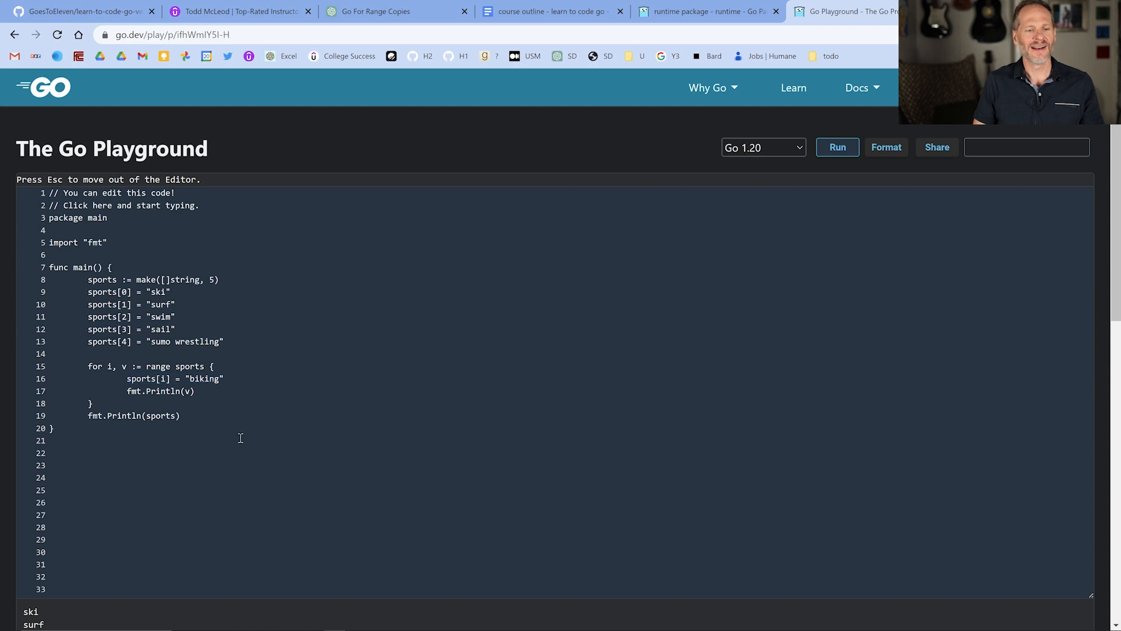
{"action": "mouse_move", "coordinate": [241, 433]}
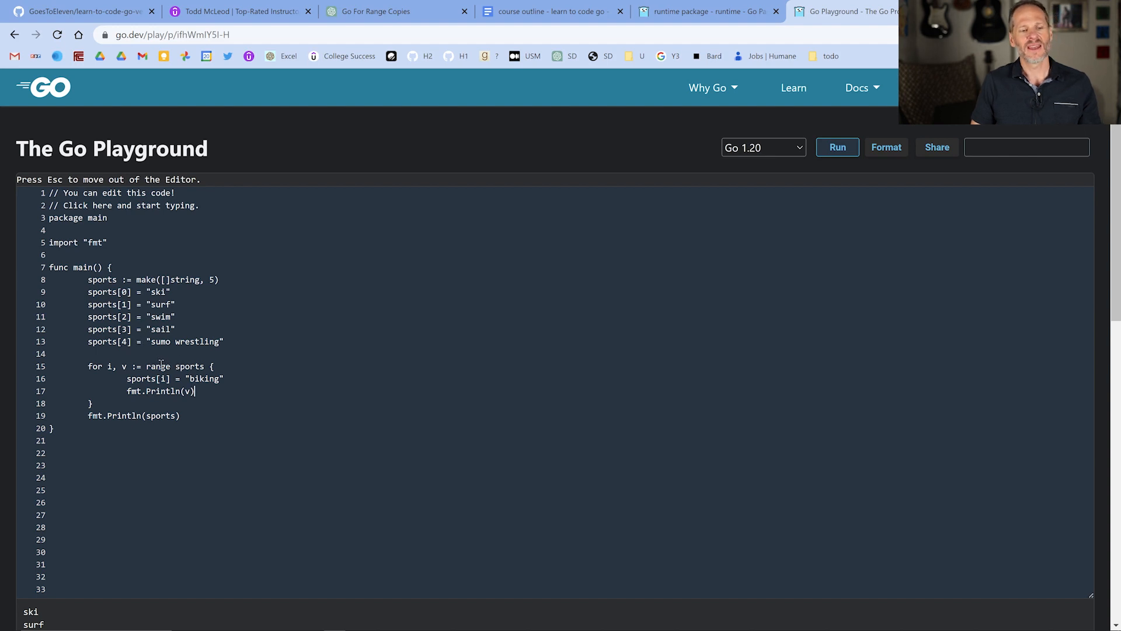
{"action": "double_click", "coordinate": [189, 366]}
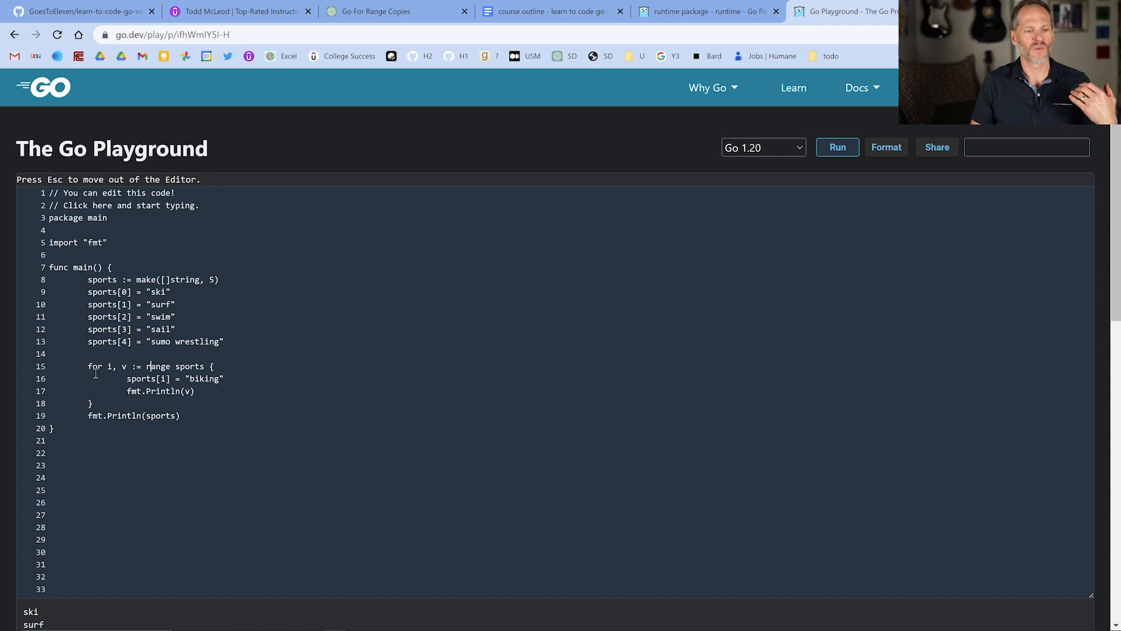
{"action": "left_click_drag", "start_coordinate": [87, 366], "coordinate": [92, 403]}
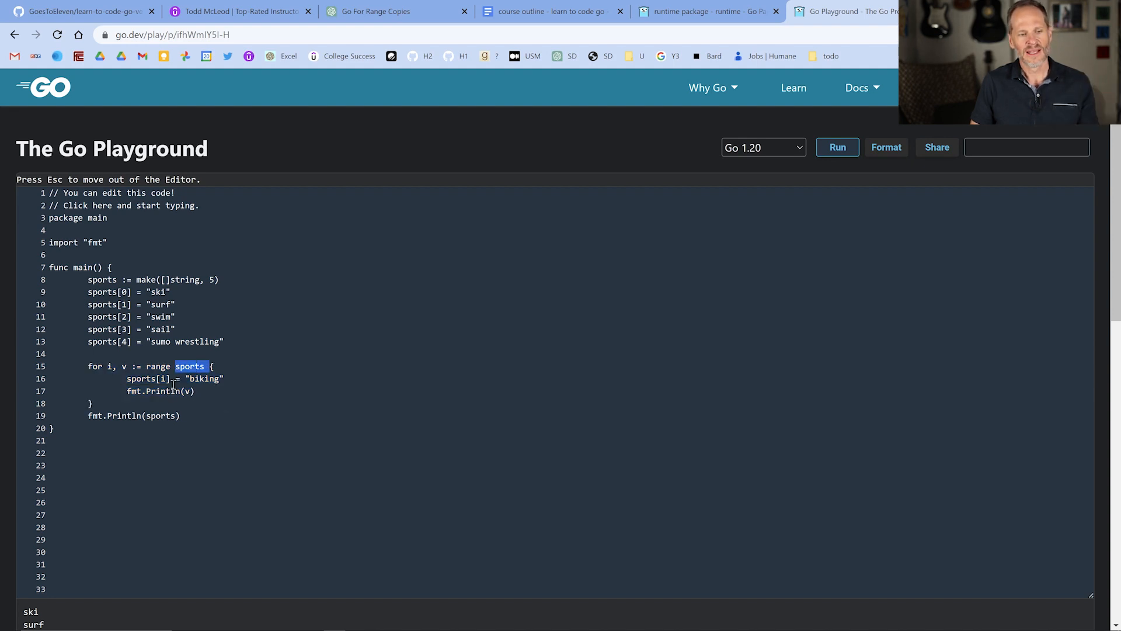
{"action": "double_click", "coordinate": [140, 379]}
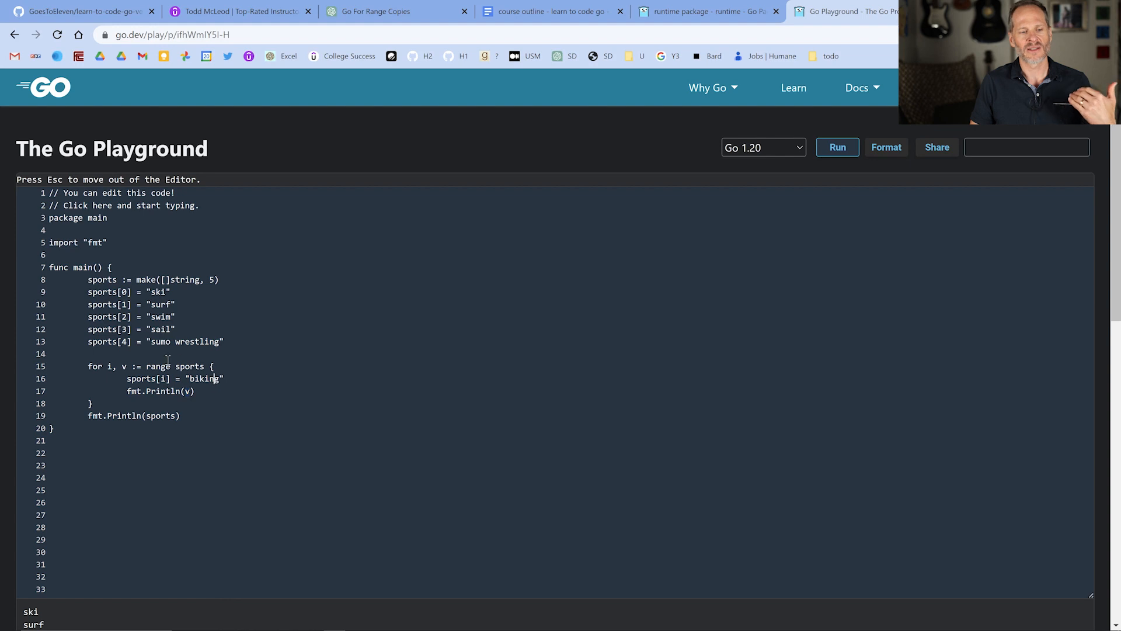
{"action": "double_click", "coordinate": [159, 366]}
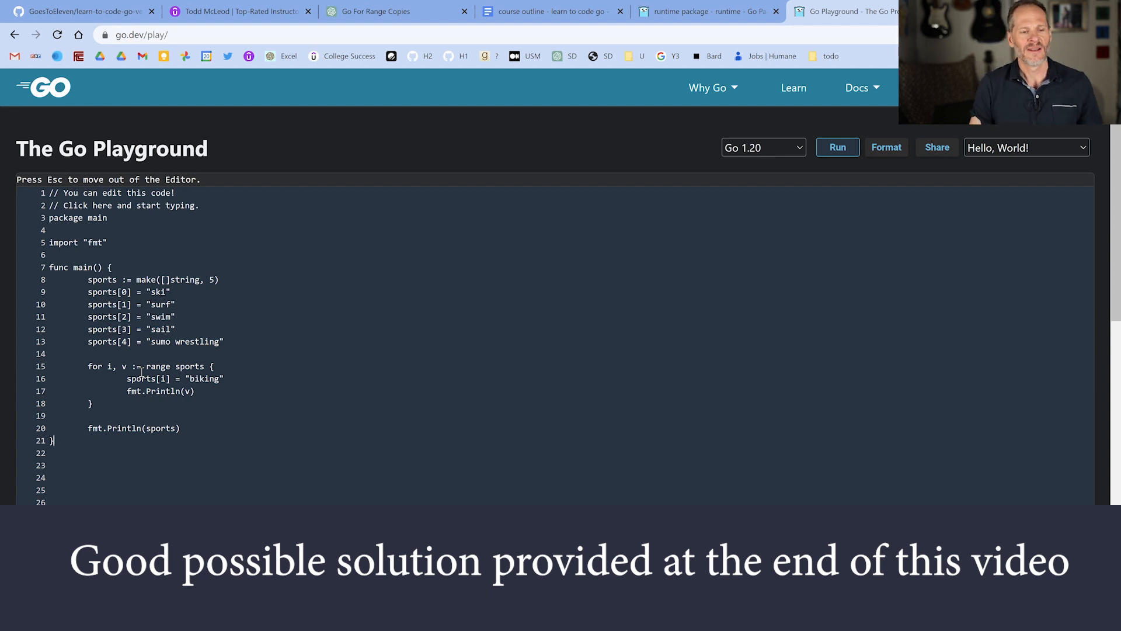
Switch to VS Code and open main.go for 01-ptr-val-semantics-for-range.
{"action": "key", "text": "alt+tab"}
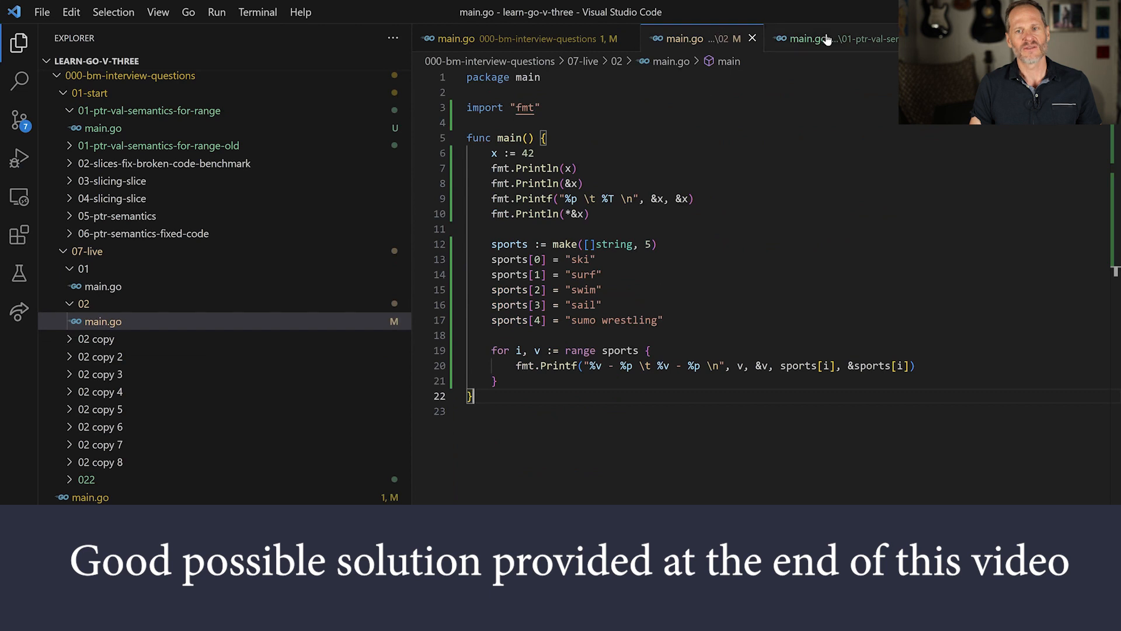
{"action": "left_click", "coordinate": [815, 38]}
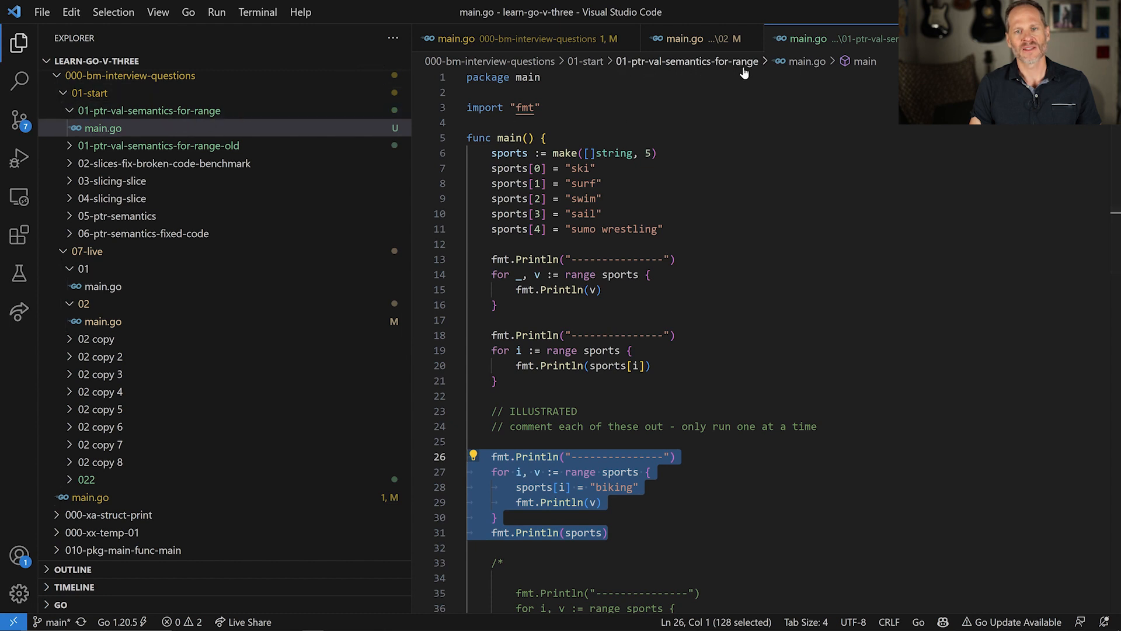
{"action": "mouse_move", "coordinate": [521, 282]}
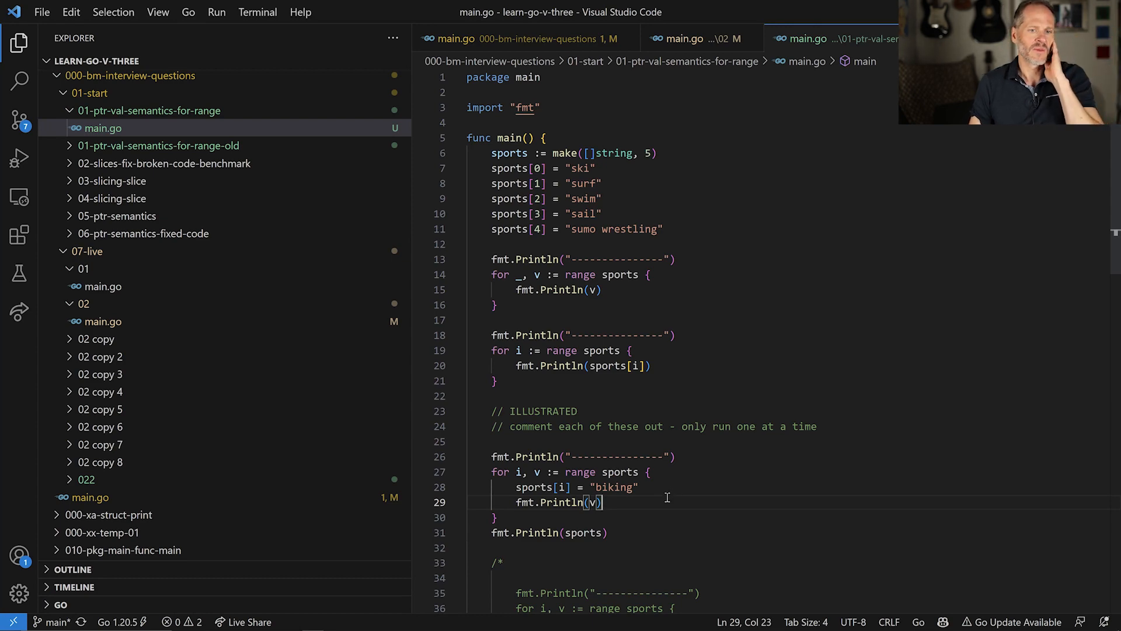
Return to the interview-questions main.go and highlight the biking for-range question.
{"action": "left_click", "coordinate": [500, 38]}
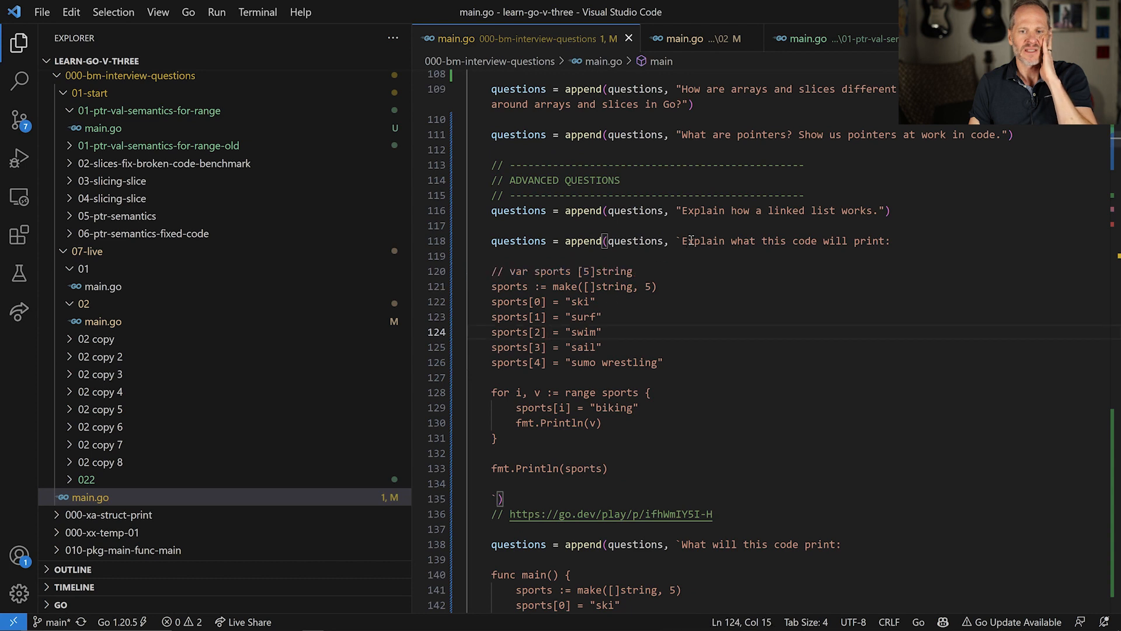
{"action": "left_click_drag", "start_coordinate": [683, 241], "coordinate": [501, 498]}
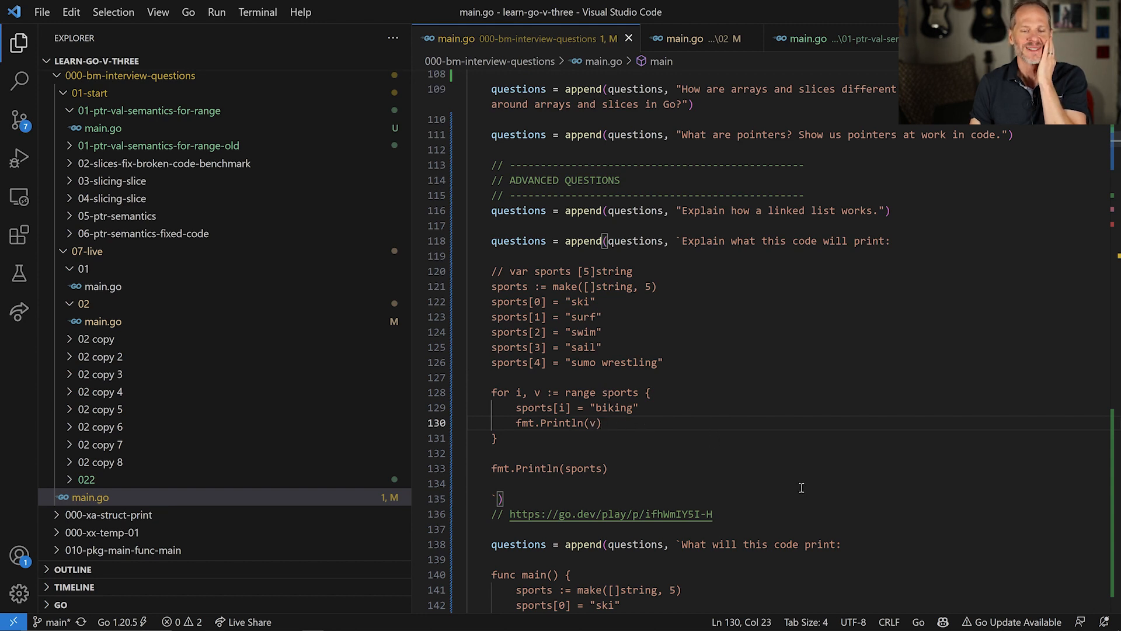
{"action": "mouse_move", "coordinate": [797, 483]}
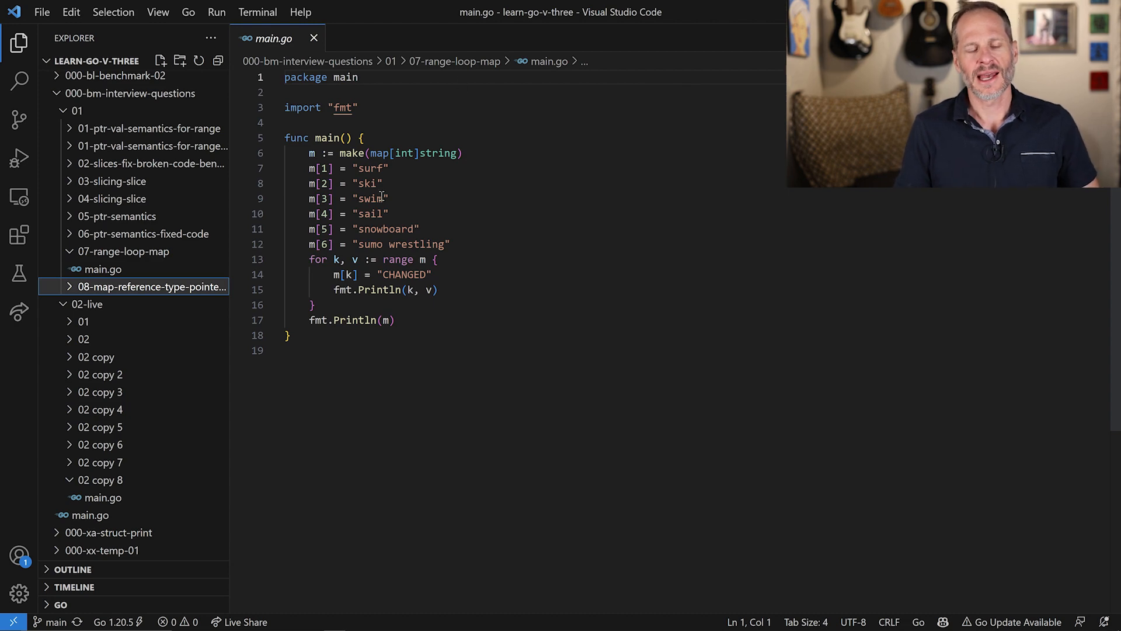
{"action": "key", "text": "alt+tab"}
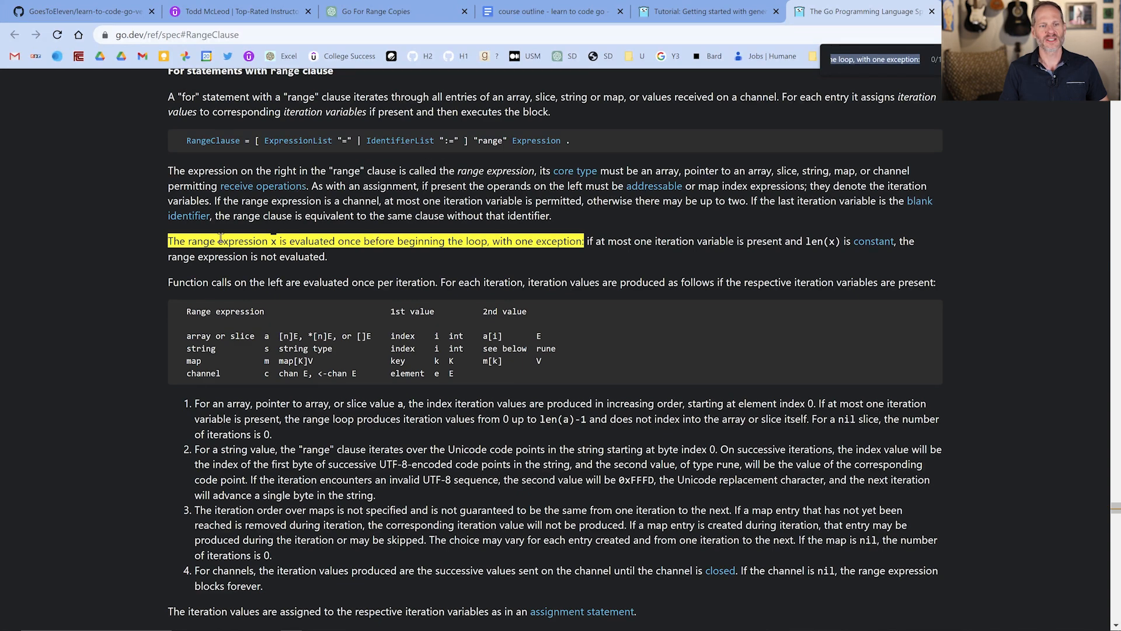
{"action": "mouse_move", "coordinate": [417, 268]}
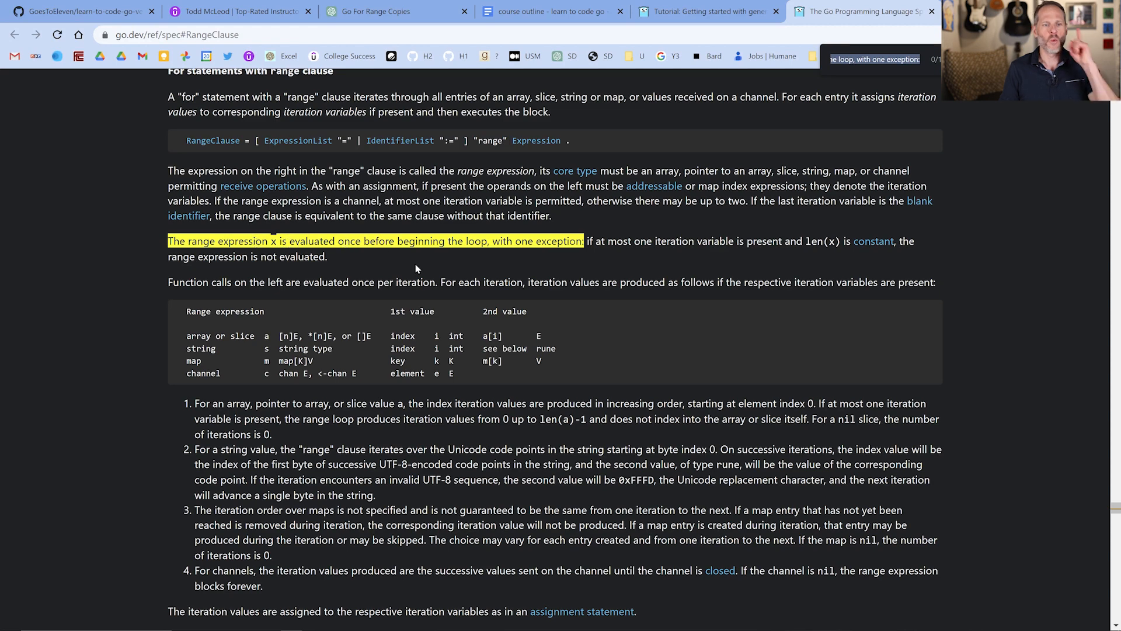
{"action": "mouse_move", "coordinate": [417, 270]}
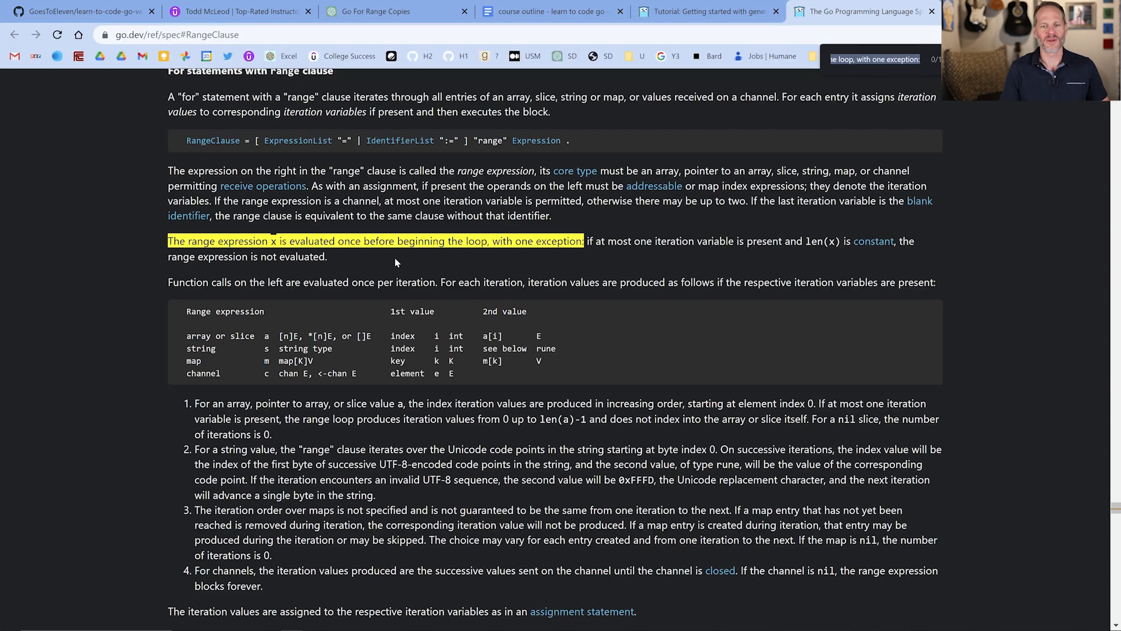
Switch from the Go spec page back to 07-range-loop-map/main.go in VS Code.
{"action": "key", "text": "alt+tab"}
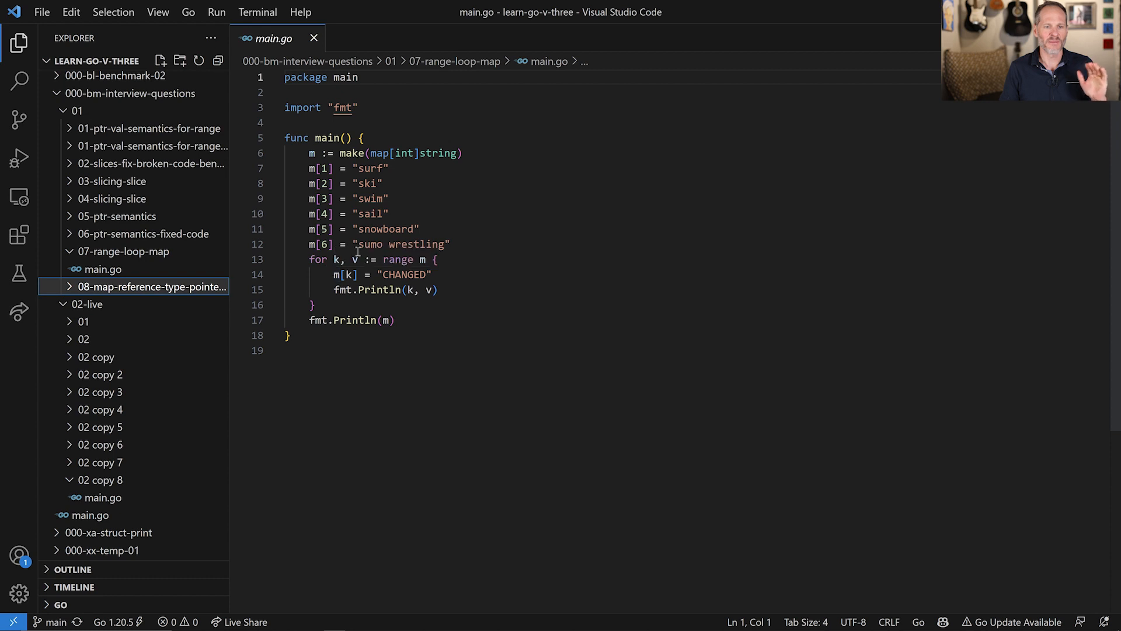
{"action": "mouse_move", "coordinate": [420, 259]}
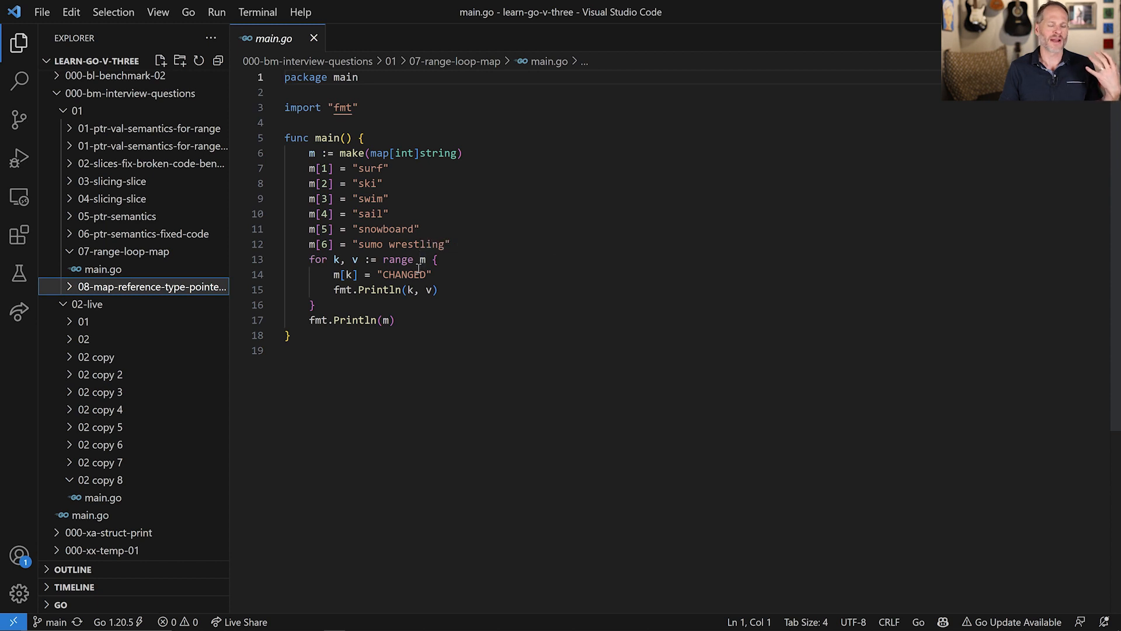
{"action": "mouse_move", "coordinate": [417, 259]}
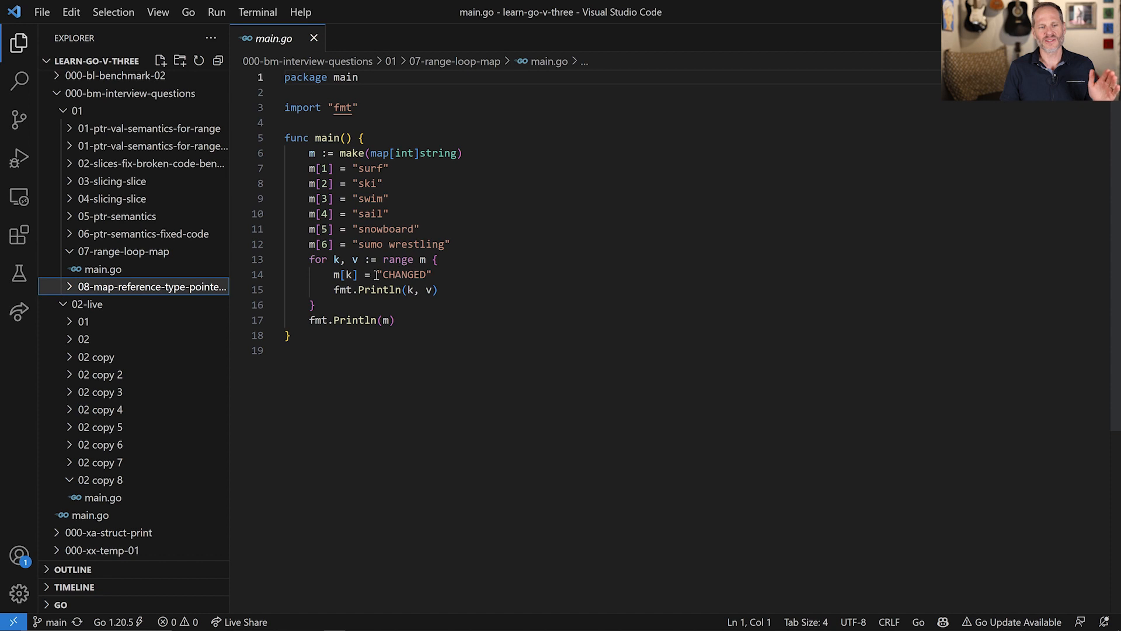
{"action": "mouse_move", "coordinate": [462, 301]}
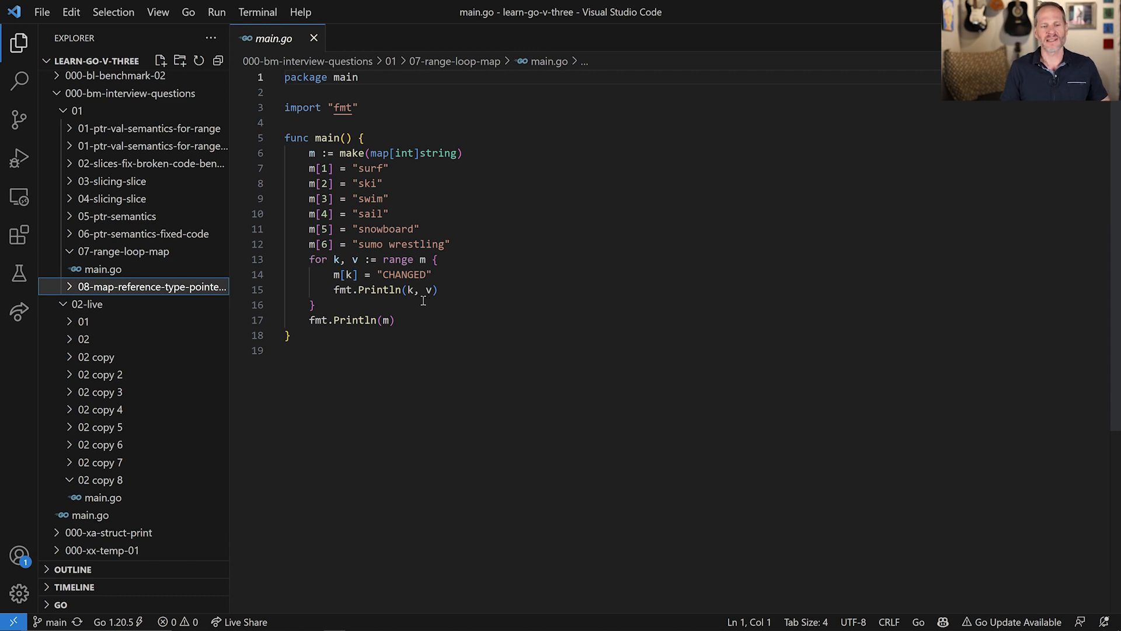
{"action": "mouse_move", "coordinate": [761, 343]}
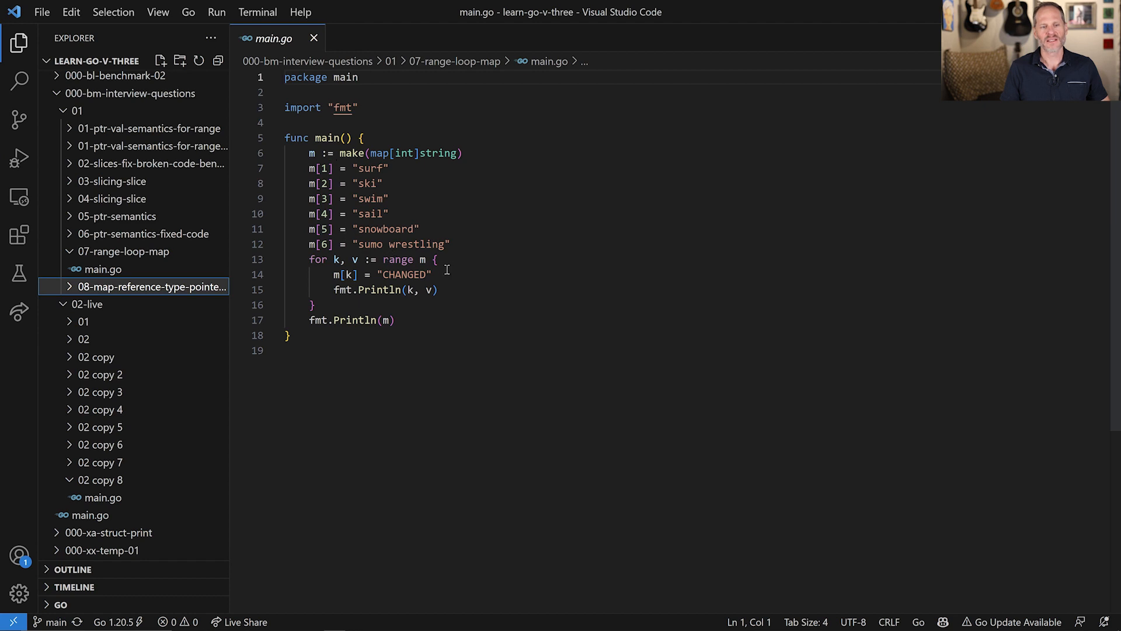
{"action": "mouse_move", "coordinate": [422, 258]}
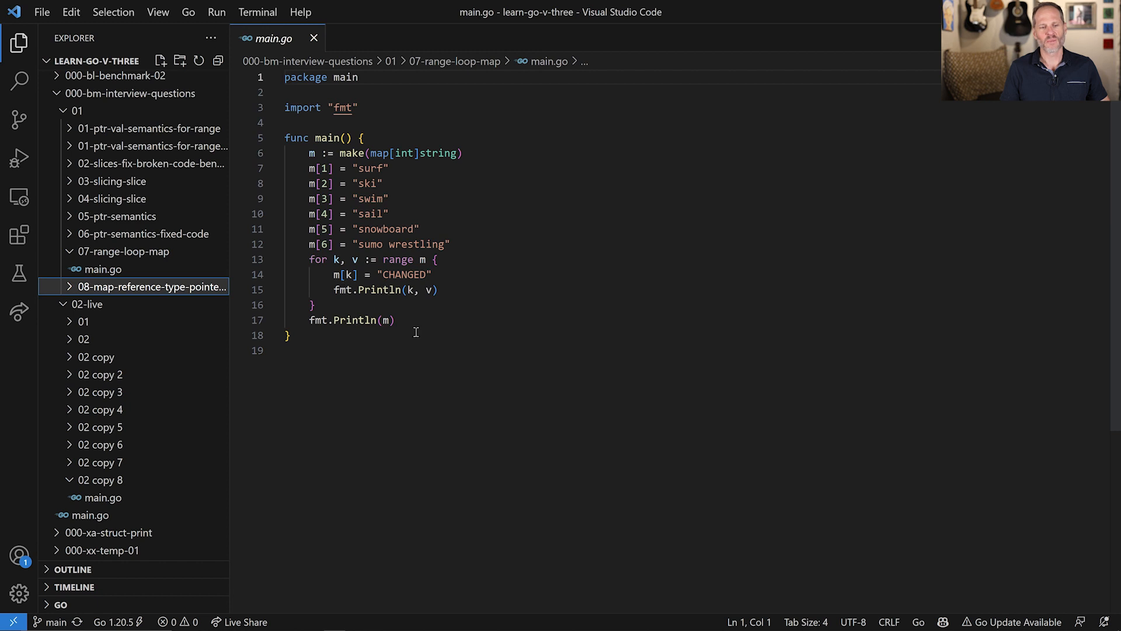
Switch to the Git Bash terminal in the 07-range-loop-map folder.
{"action": "key", "text": "alt+tab"}
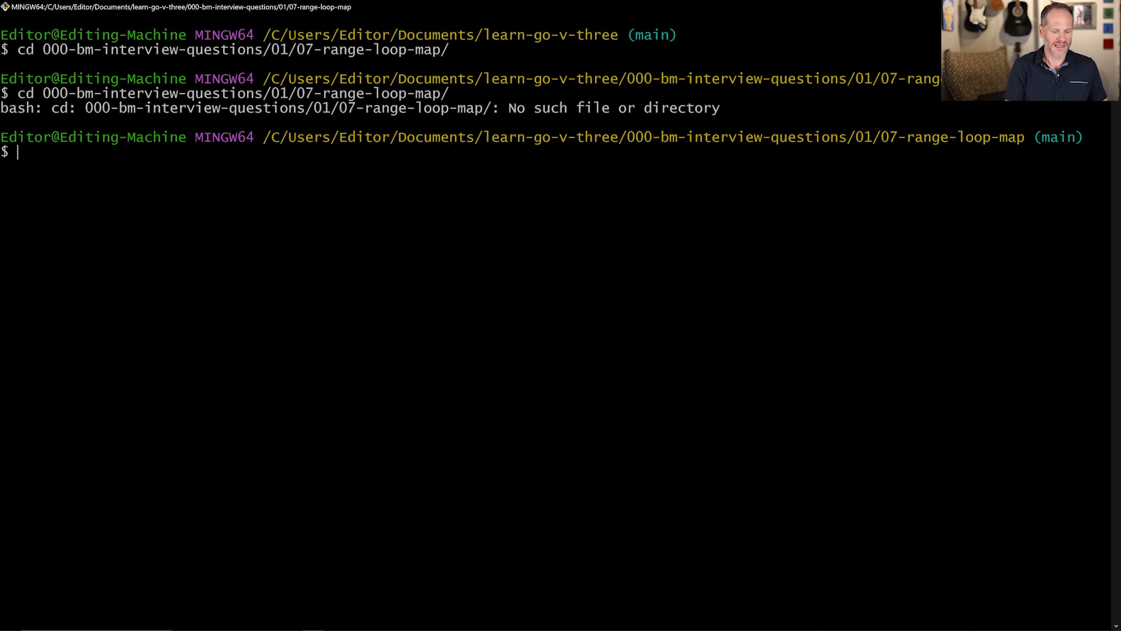
Run the range-loop-map program with 'go run main.go'.
{"action": "type", "text": "go run main.go"}
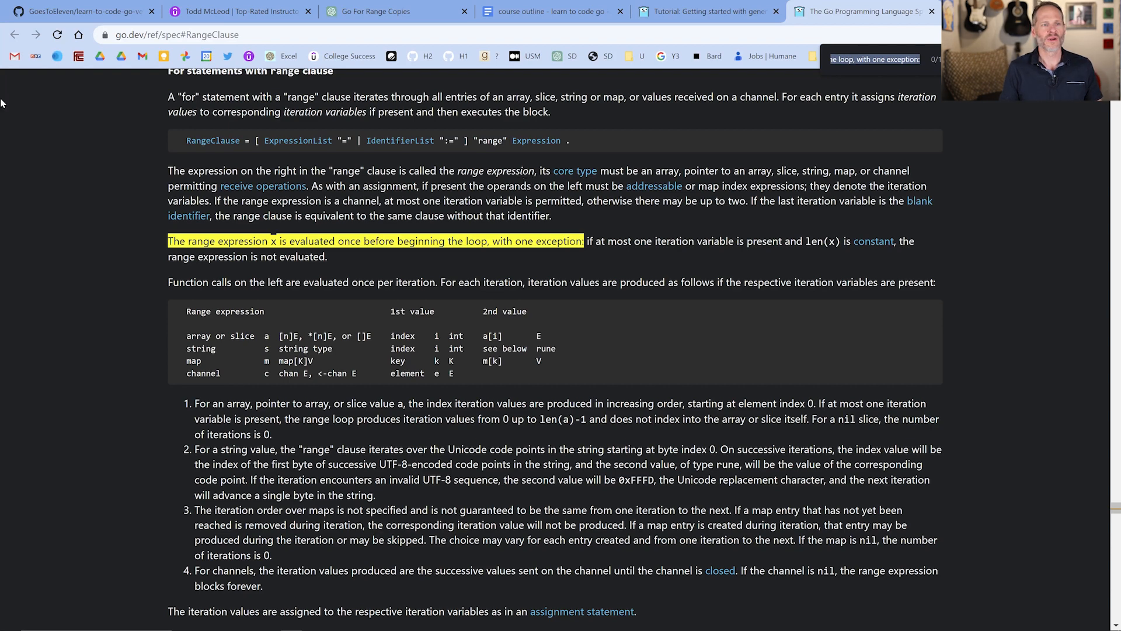
Pass the Udemy profile tab and show the learn-to-code-go-version-03 GitHub repository.
{"action": "left_click", "coordinate": [240, 12]}
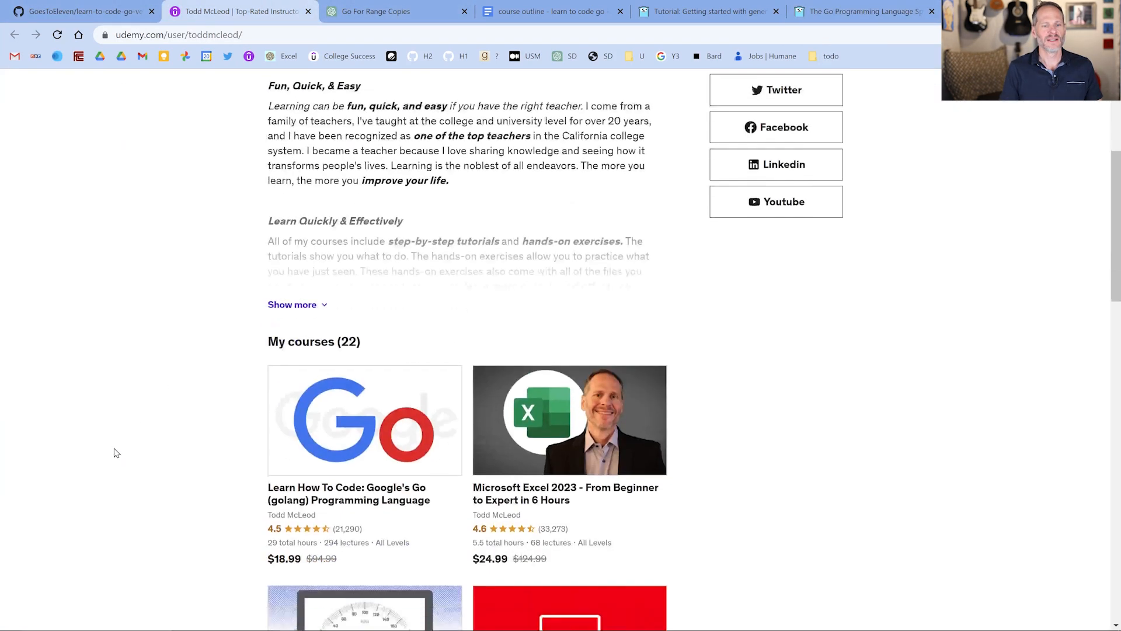
{"action": "left_click", "coordinate": [79, 12]}
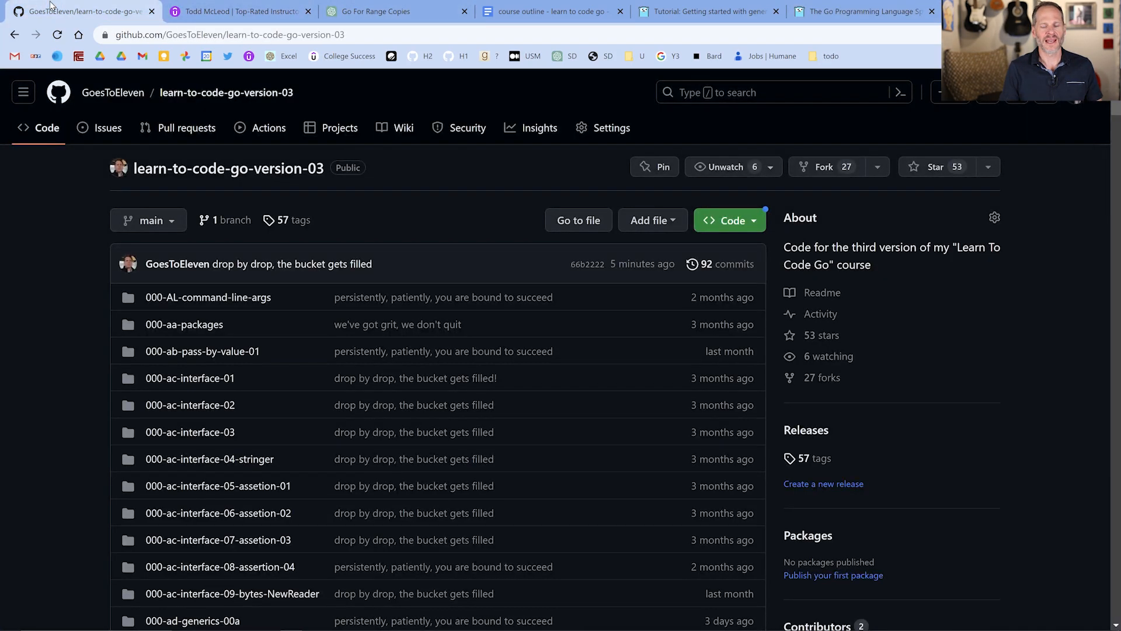